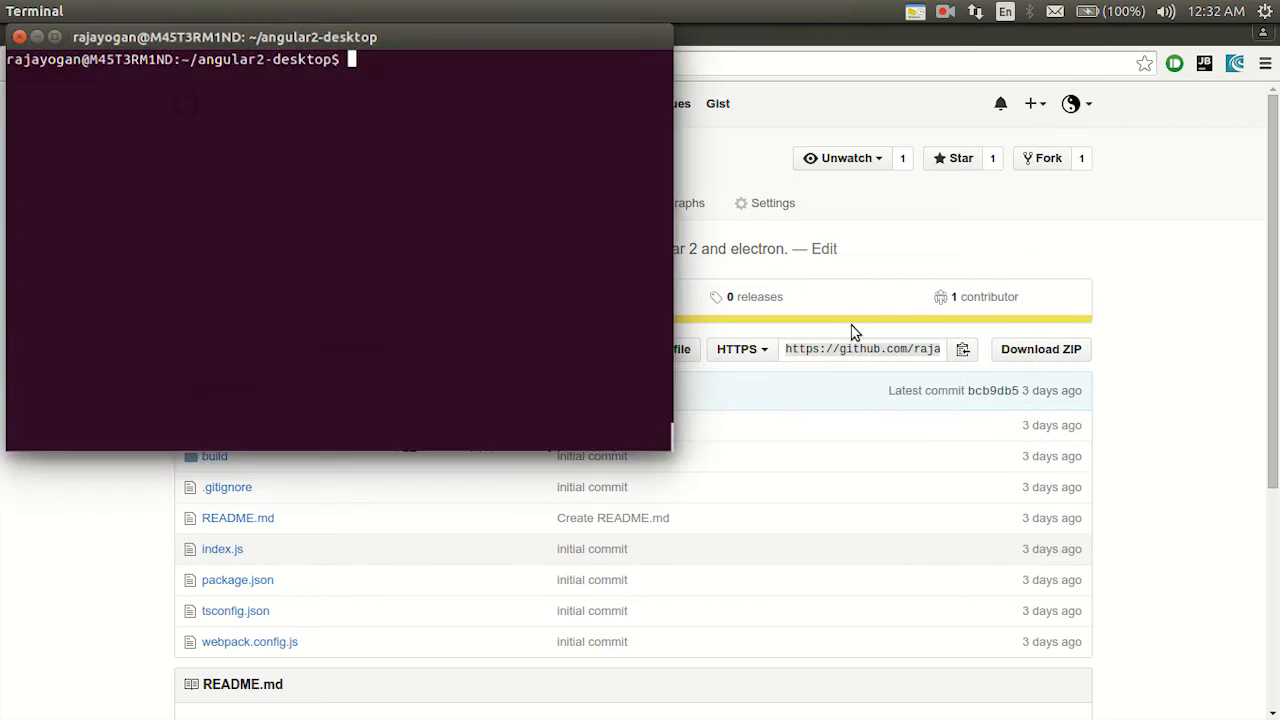
# - Run npm install electron-packager --save-dev in the angular2-desktop terminal
pyautogui.write('npm start')
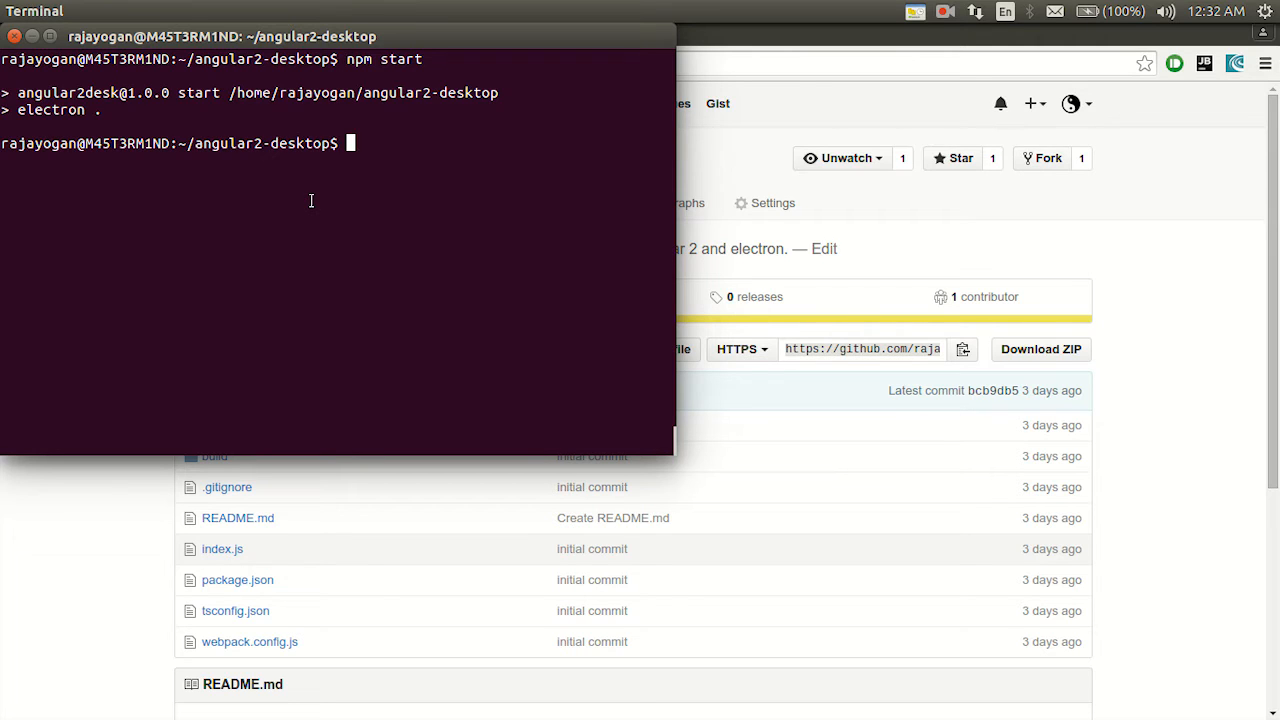
pyautogui.write('npm in')
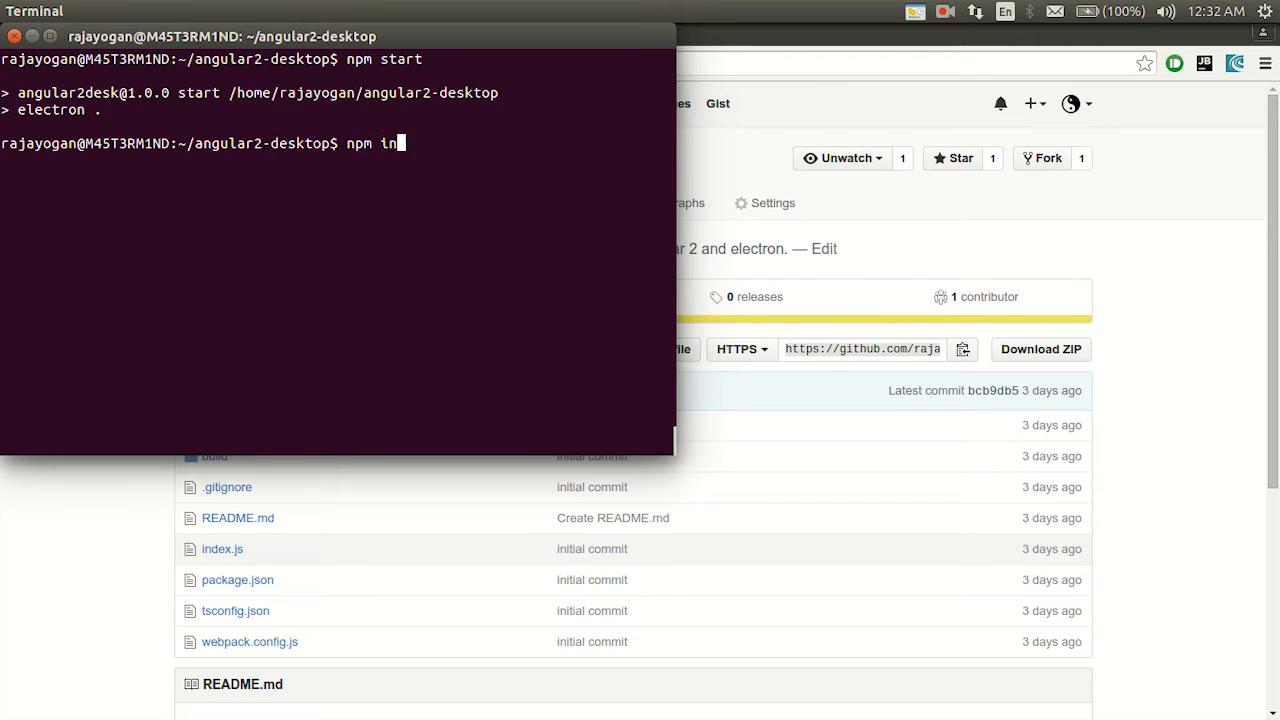
pyautogui.write('stall ele')
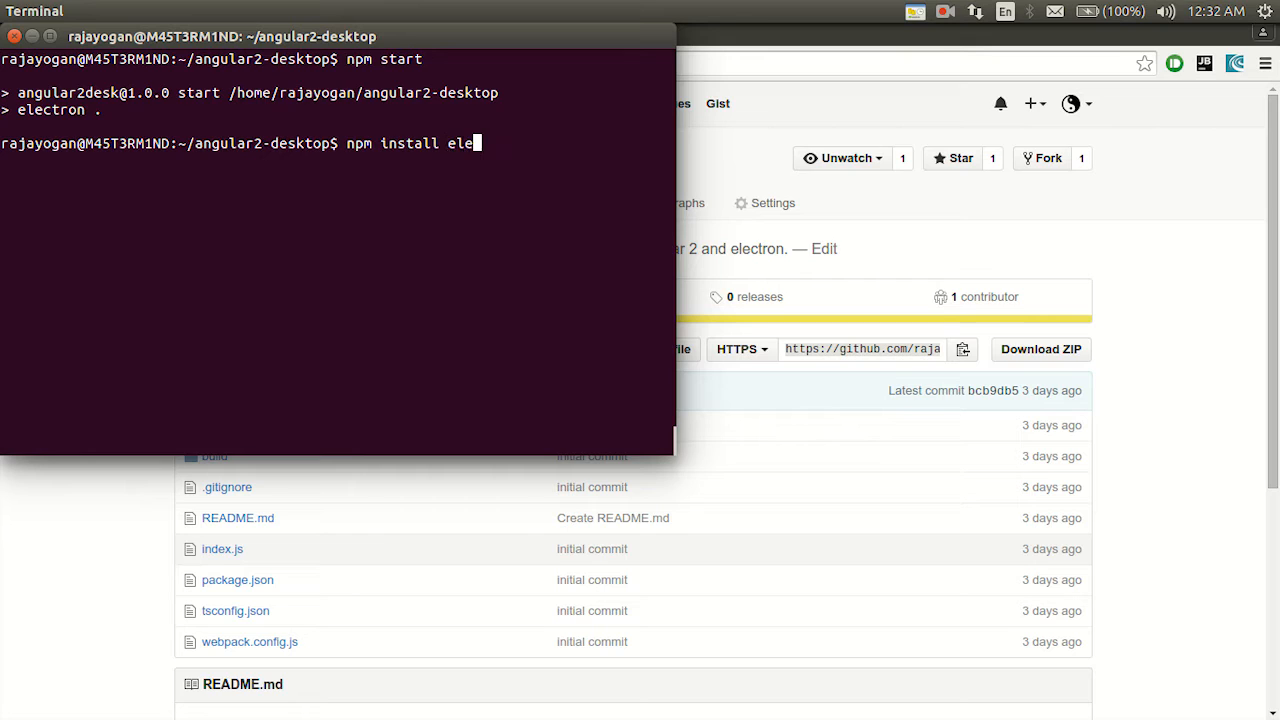
pyautogui.write('ctron-packager --save-dev')
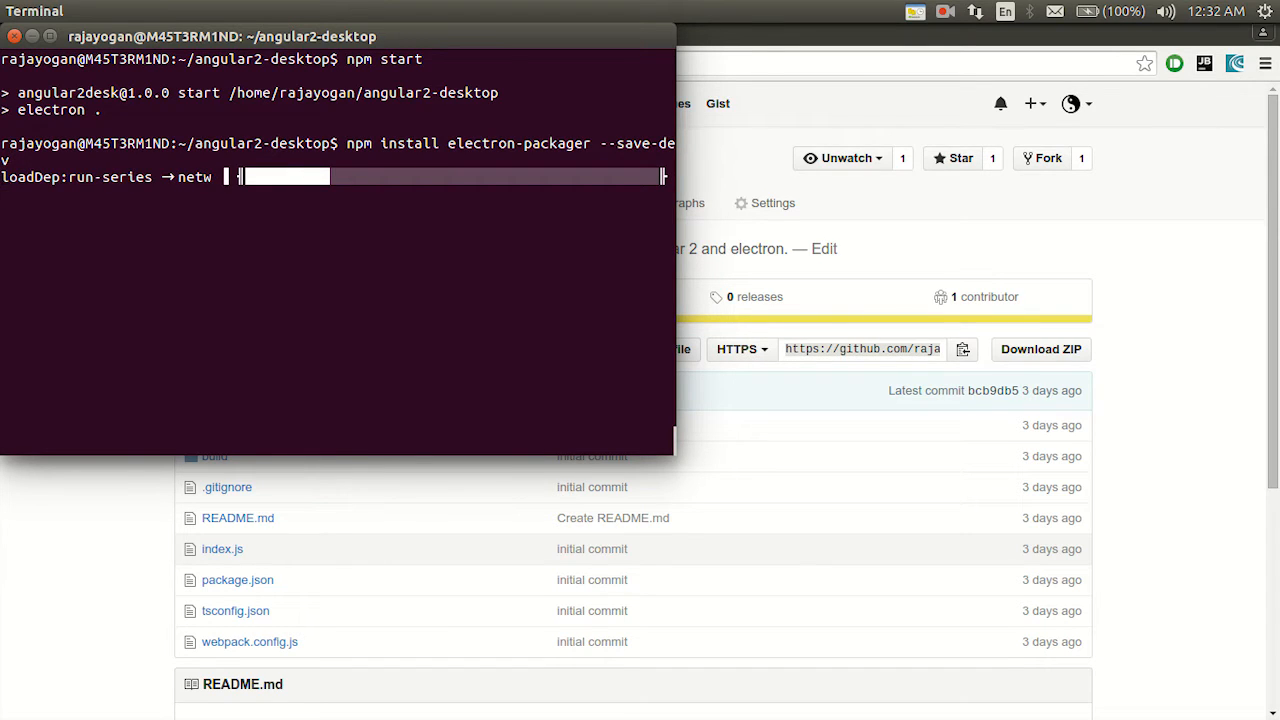
pyautogui.press('alt+tab')
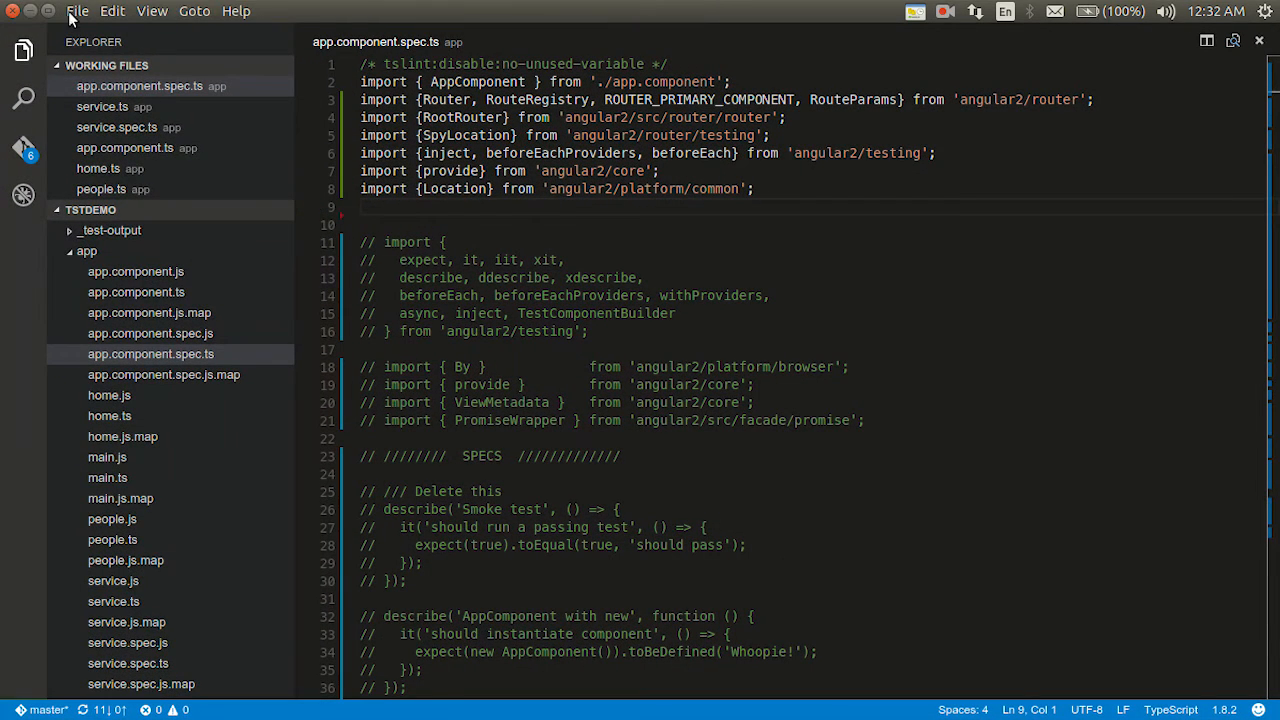
# - Open the angular2-desktop folder in VS Code and open package.json
pyautogui.click(76, 11)
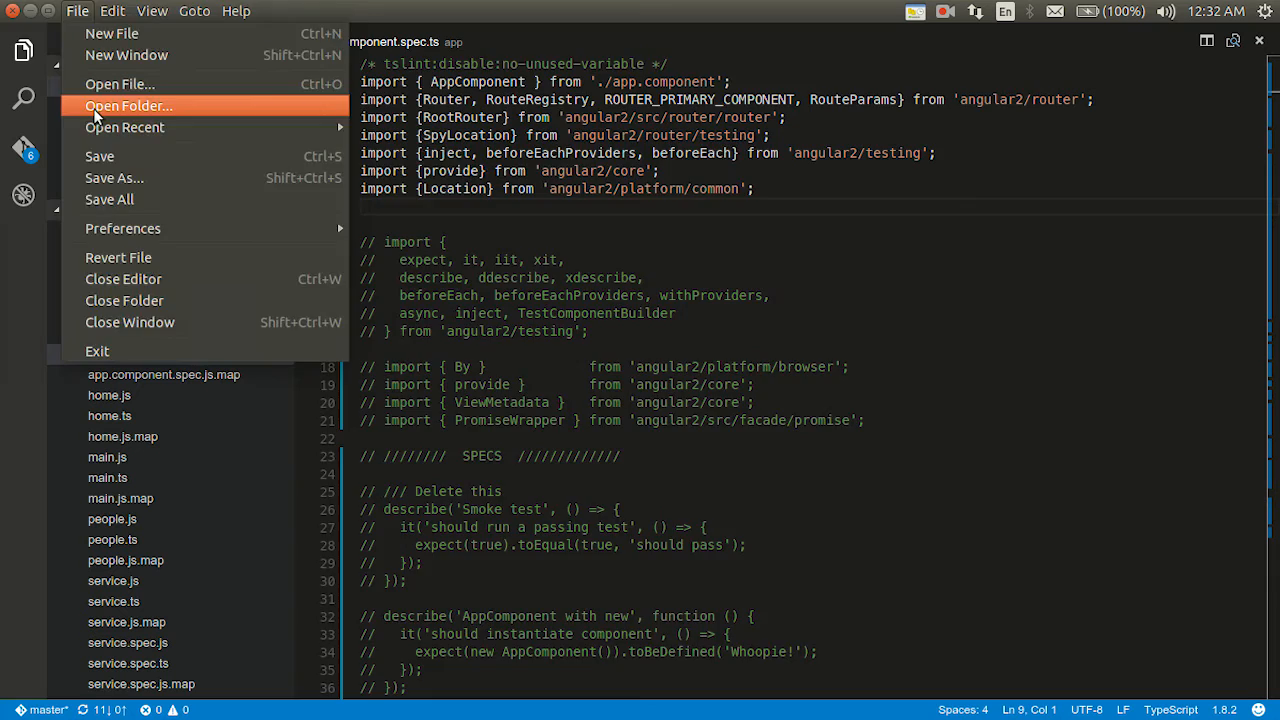
pyautogui.click(128, 105)
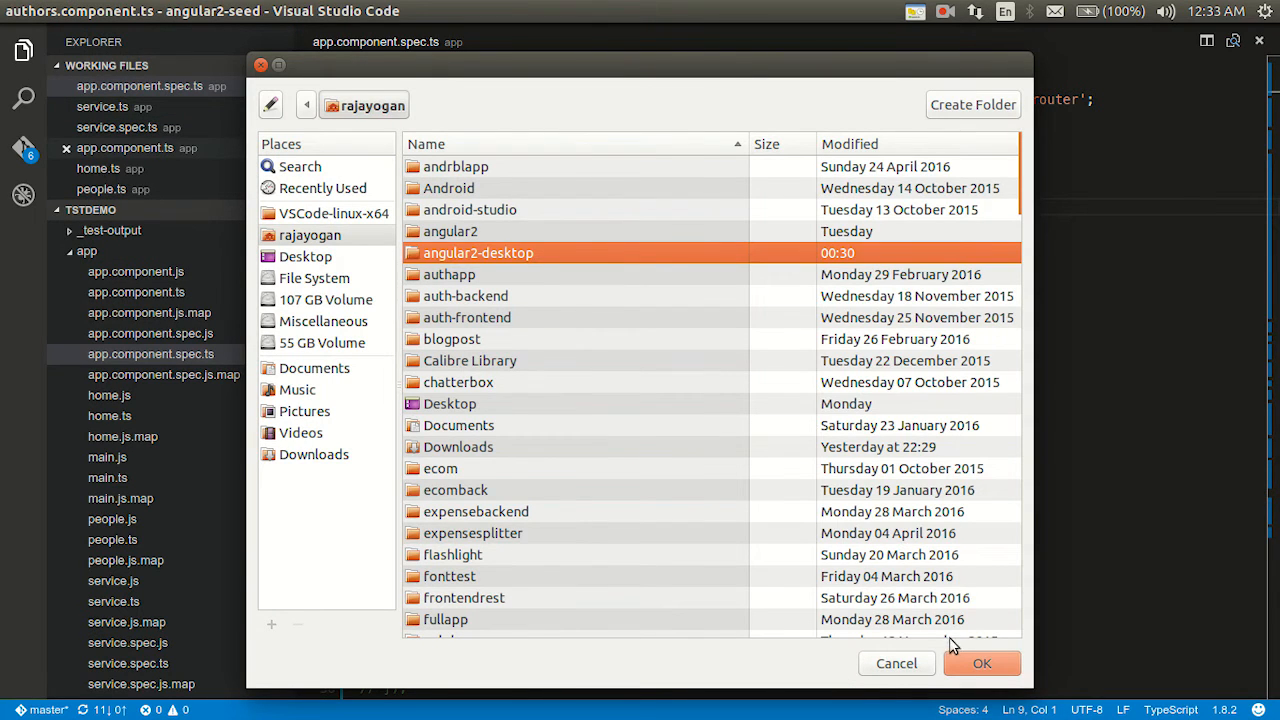
pyautogui.click(982, 663)
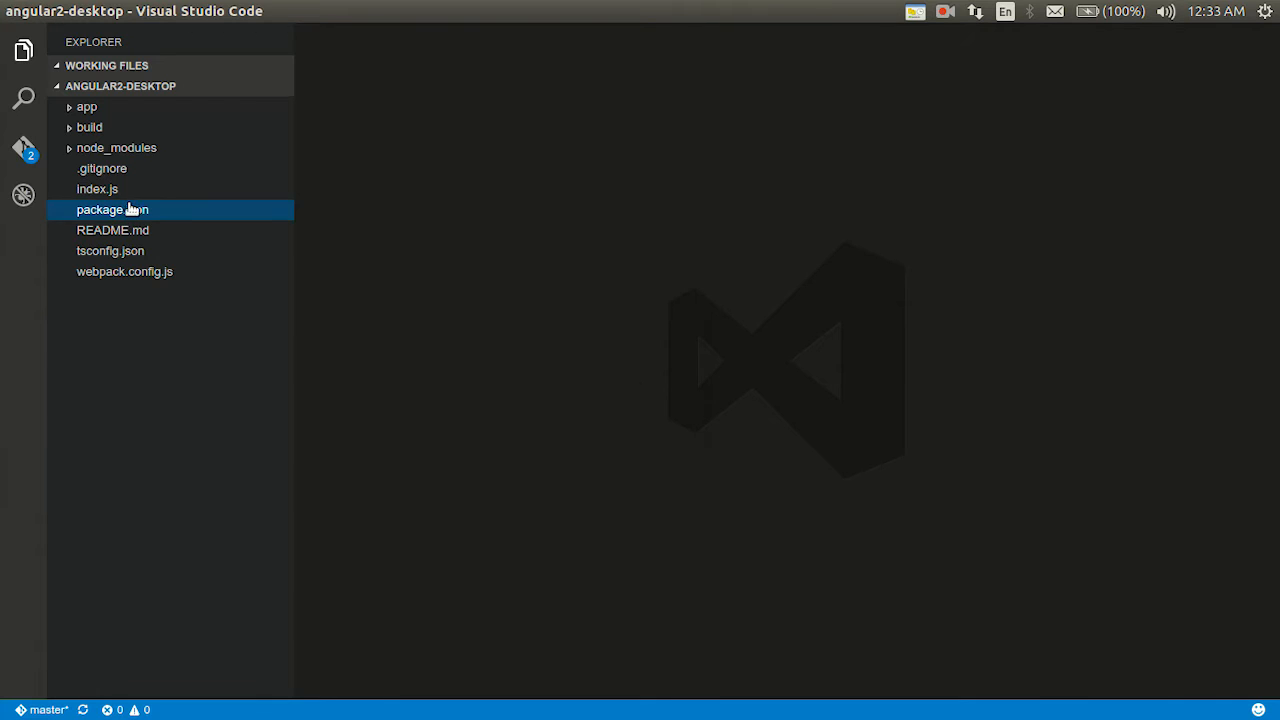
pyautogui.doubleClick(112, 209)
pyautogui.write('"pack')
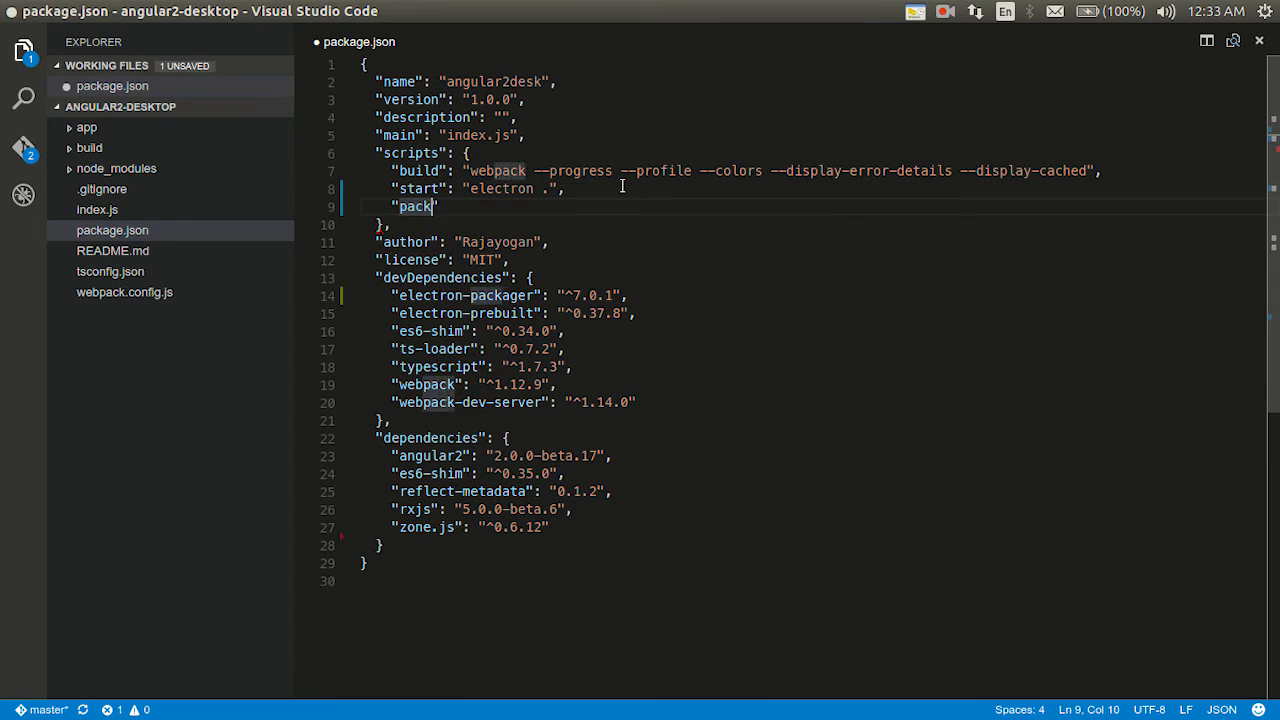
# - Add script "package": "electron-packager . Linuxapp --platform=linux --arch=x64" to package.json
pyautogui.write('age":')
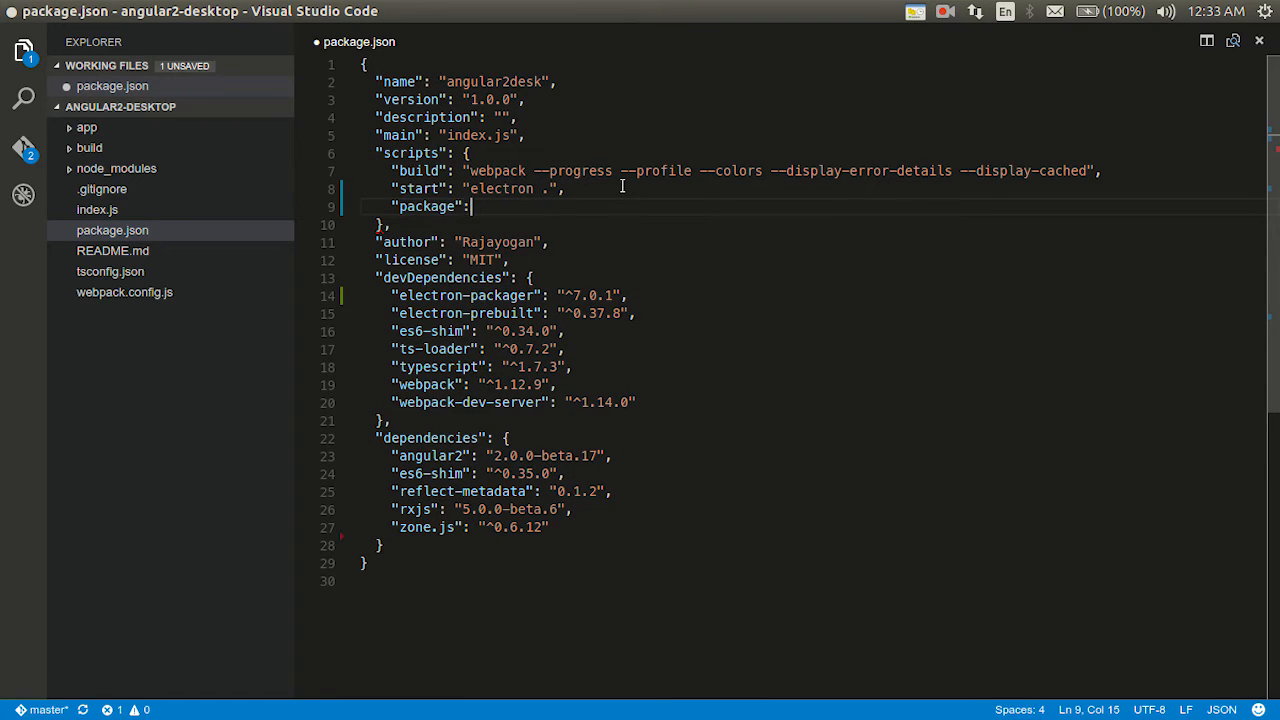
pyautogui.write('"electron-packager "')
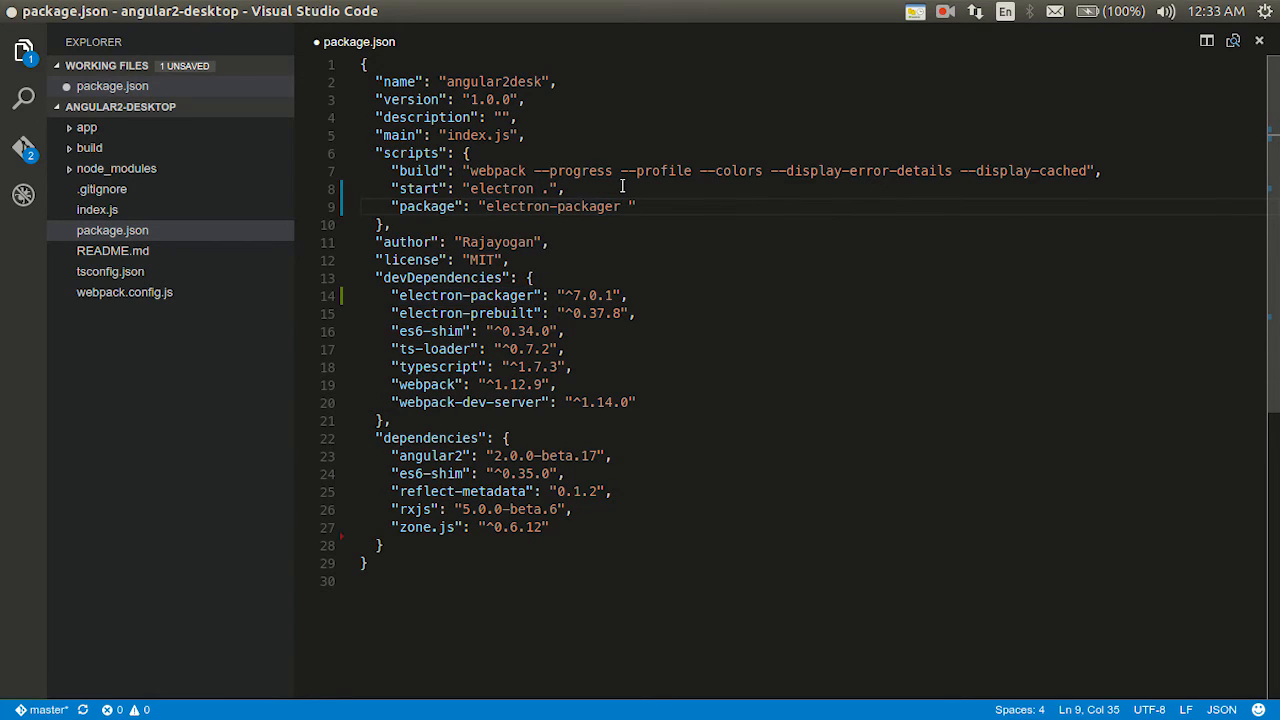
pyautogui.write('.')
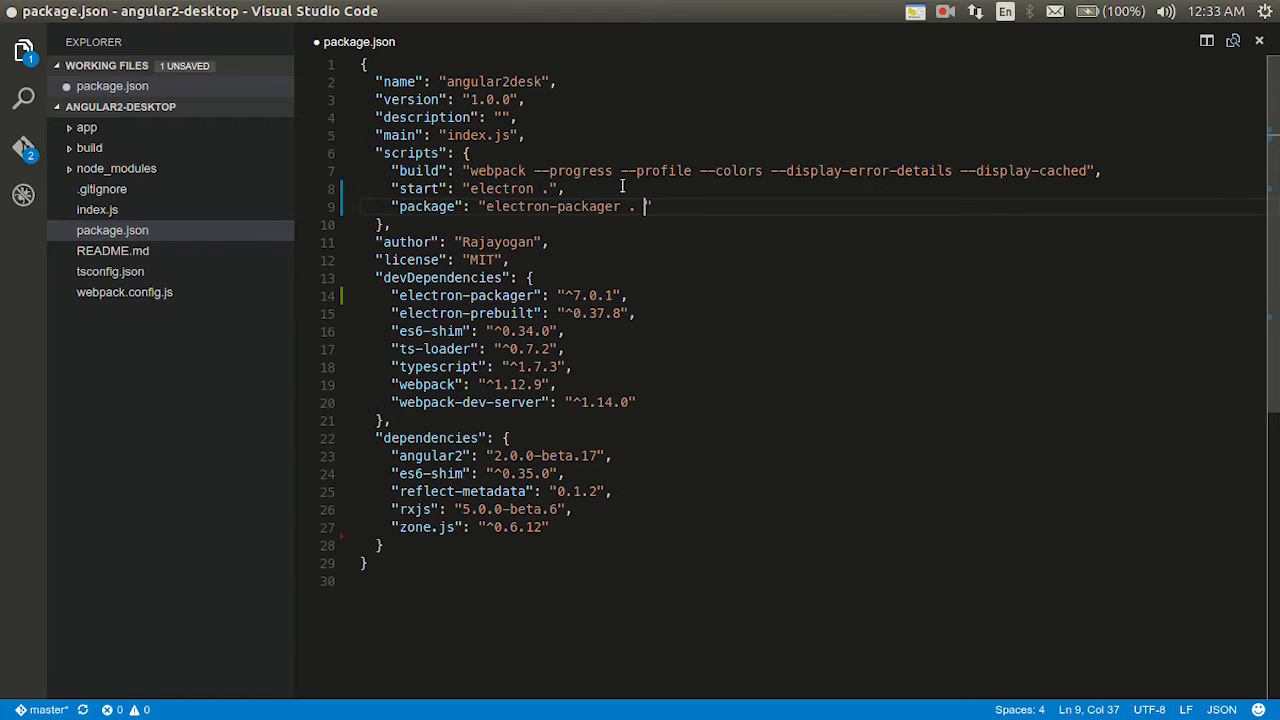
pyautogui.write('Linx')
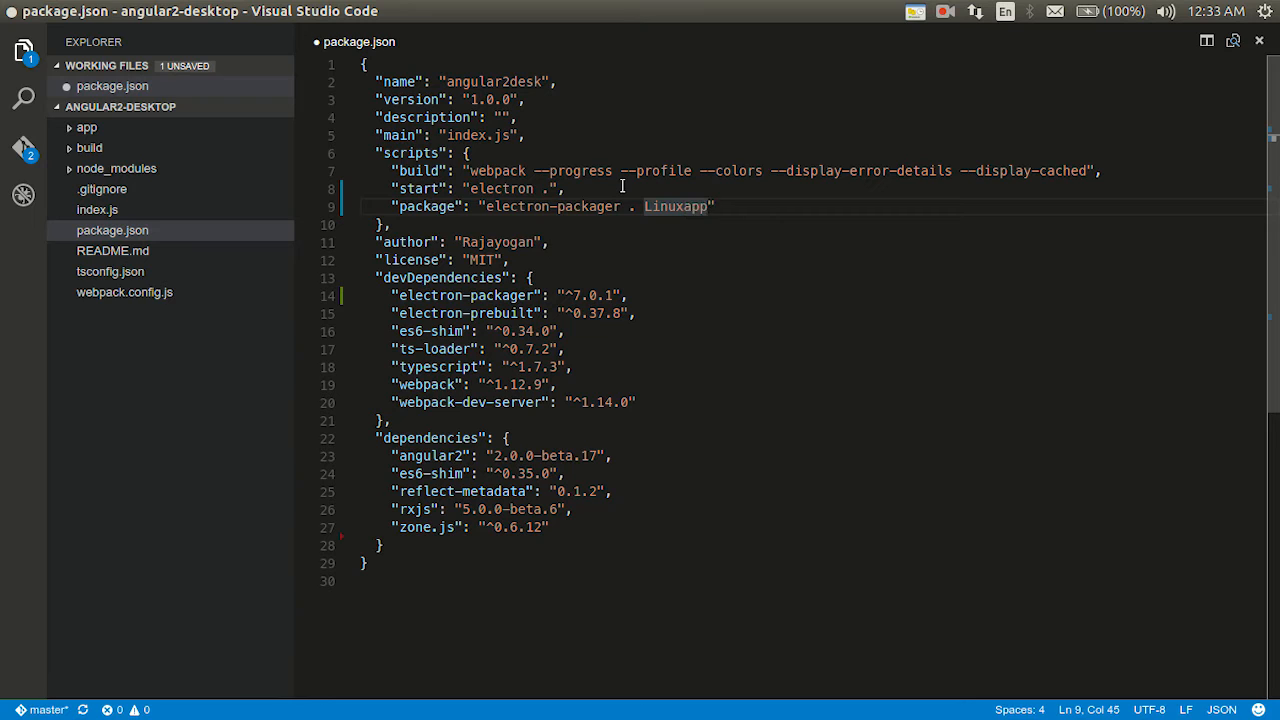
pyautogui.write('--p')
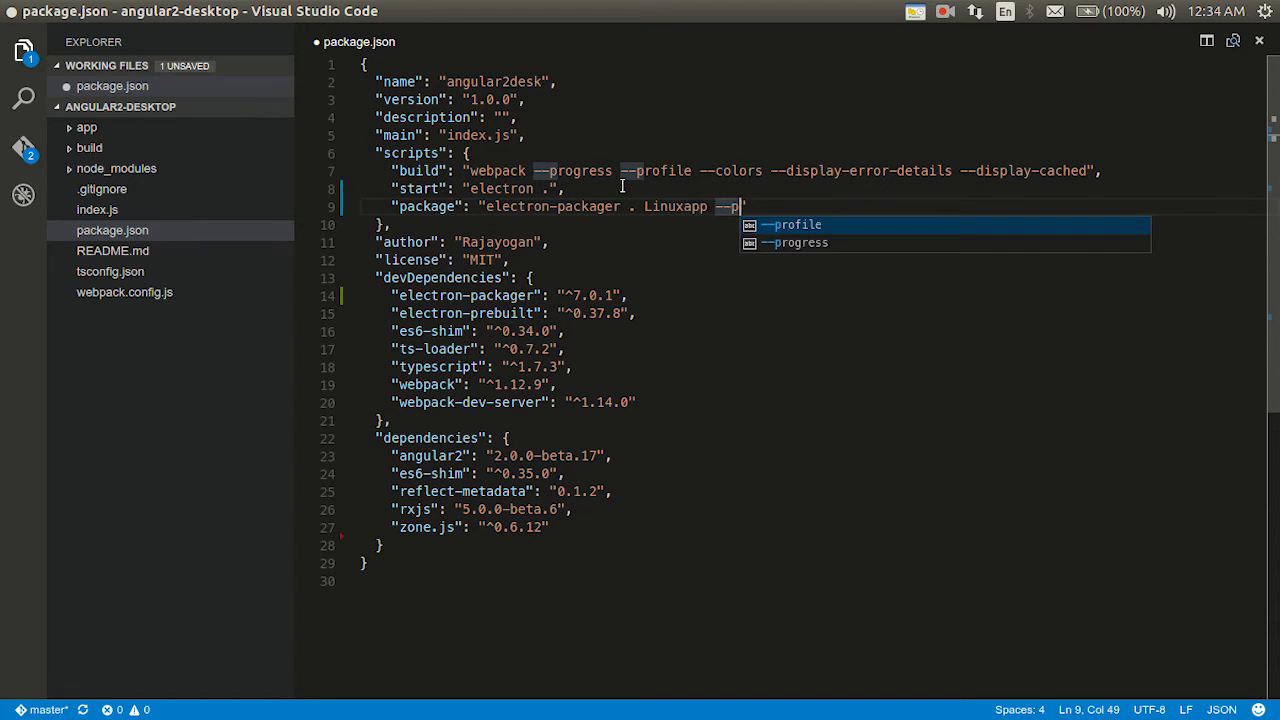
pyautogui.write('latform')
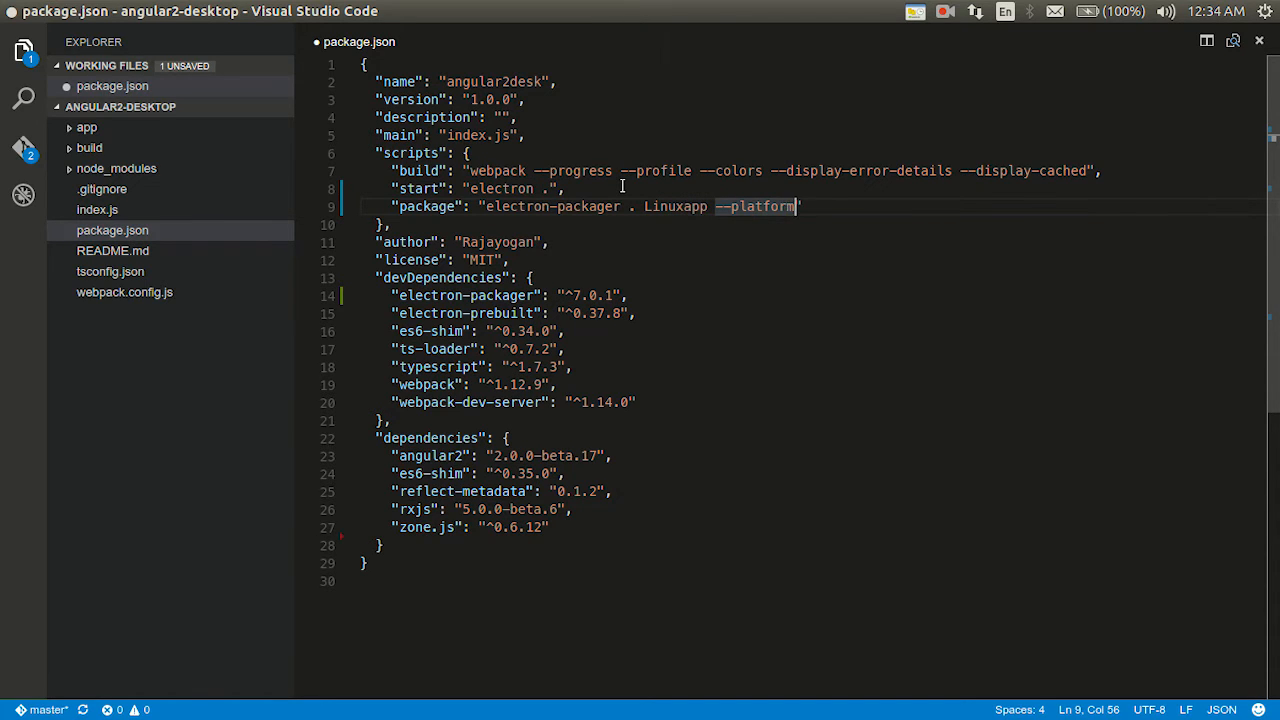
pyautogui.write('=li')
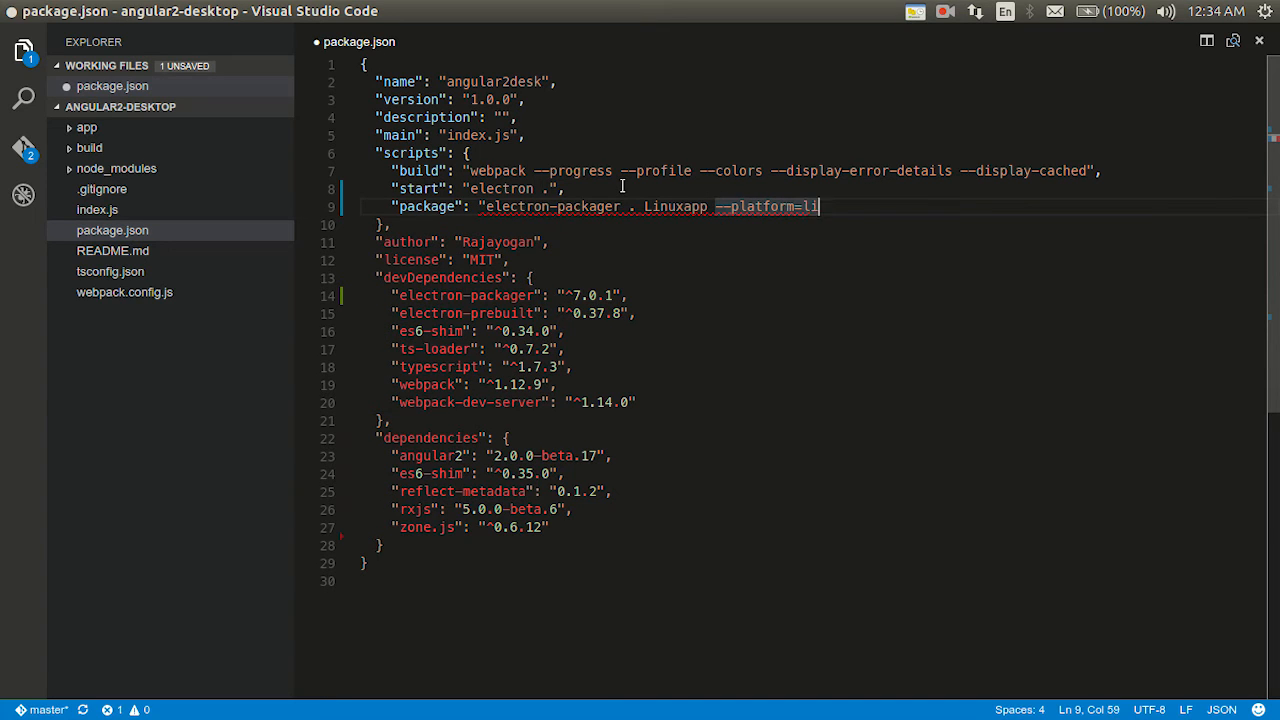
pyautogui.write('nux"')
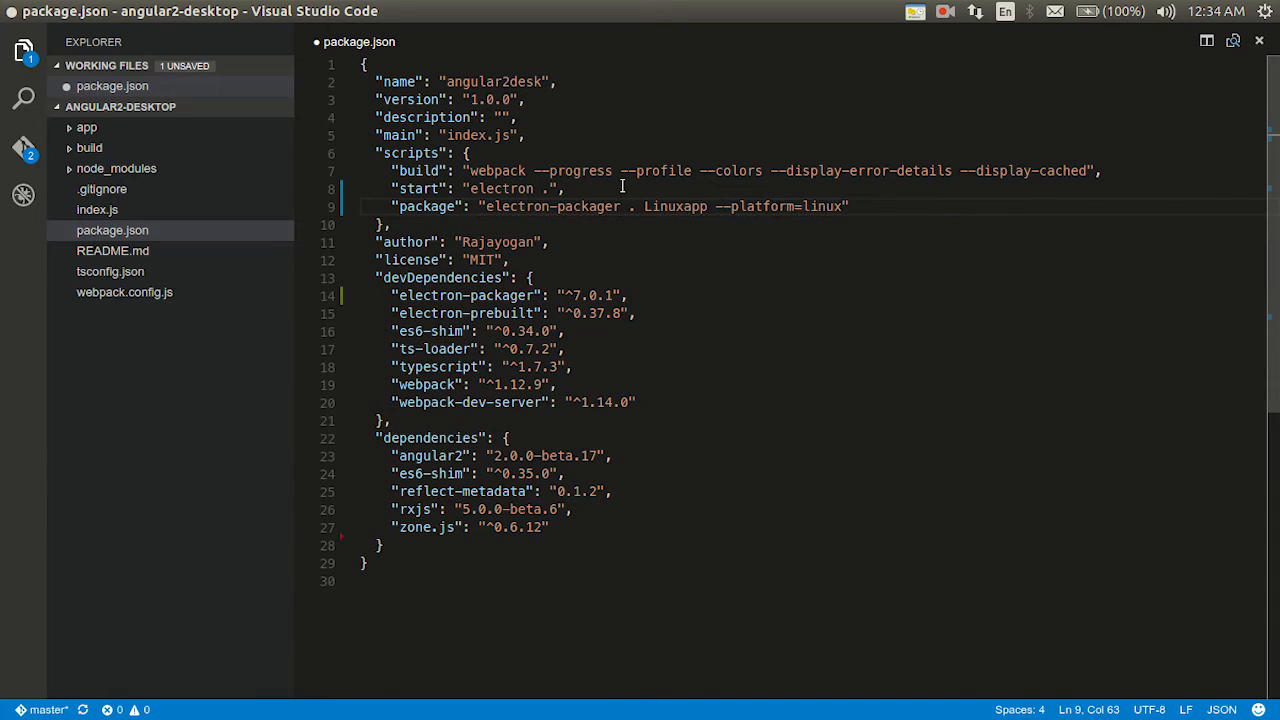
pyautogui.write('--arch')
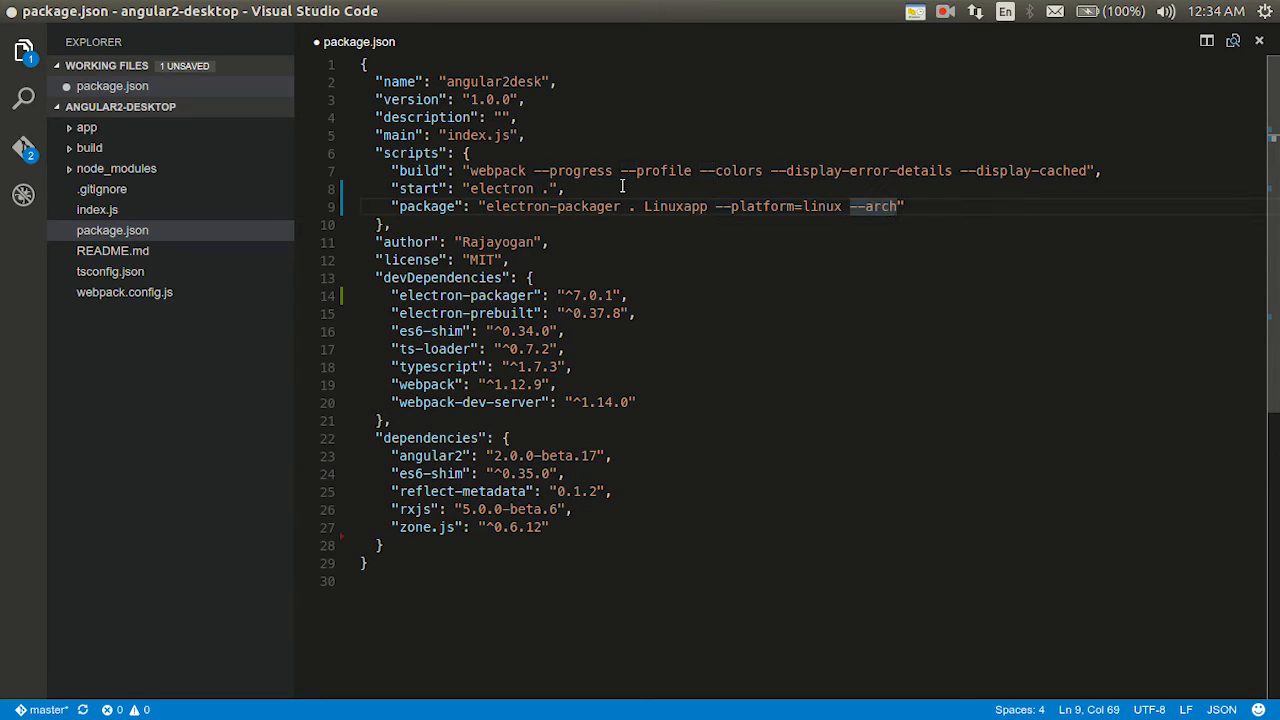
pyautogui.write('=x6')
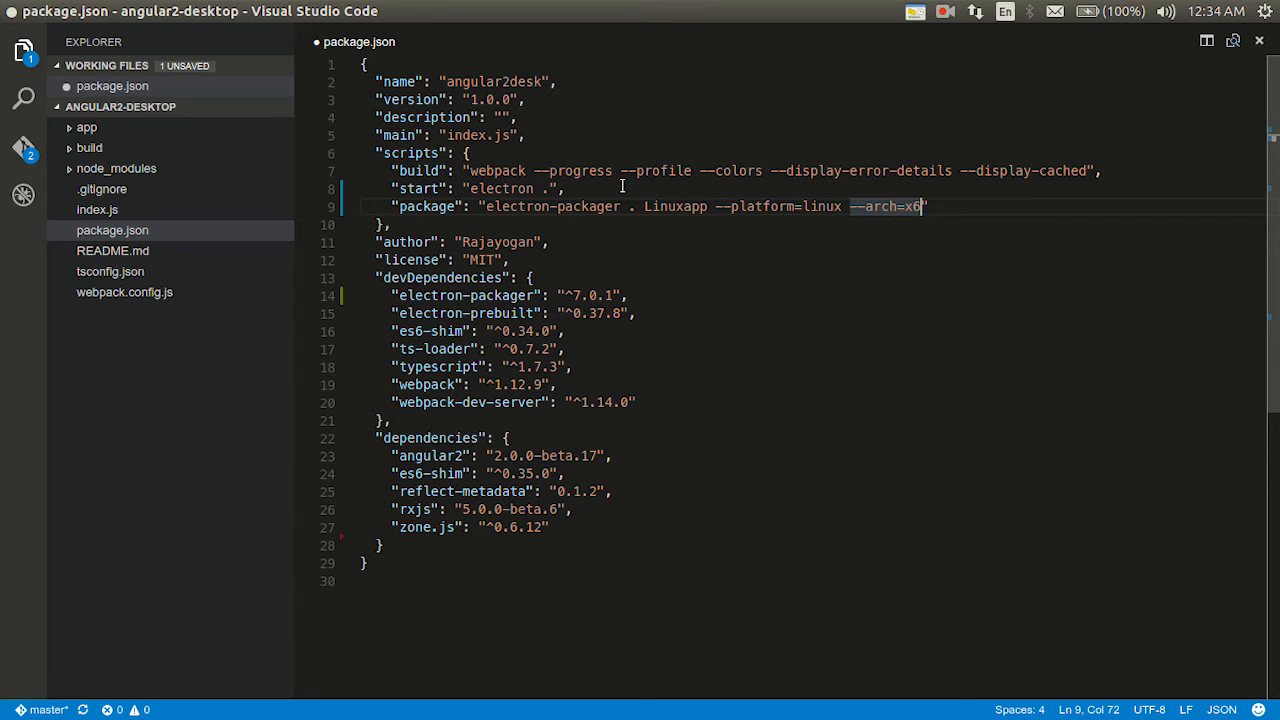
pyautogui.write('4"')
pyautogui.write('n')
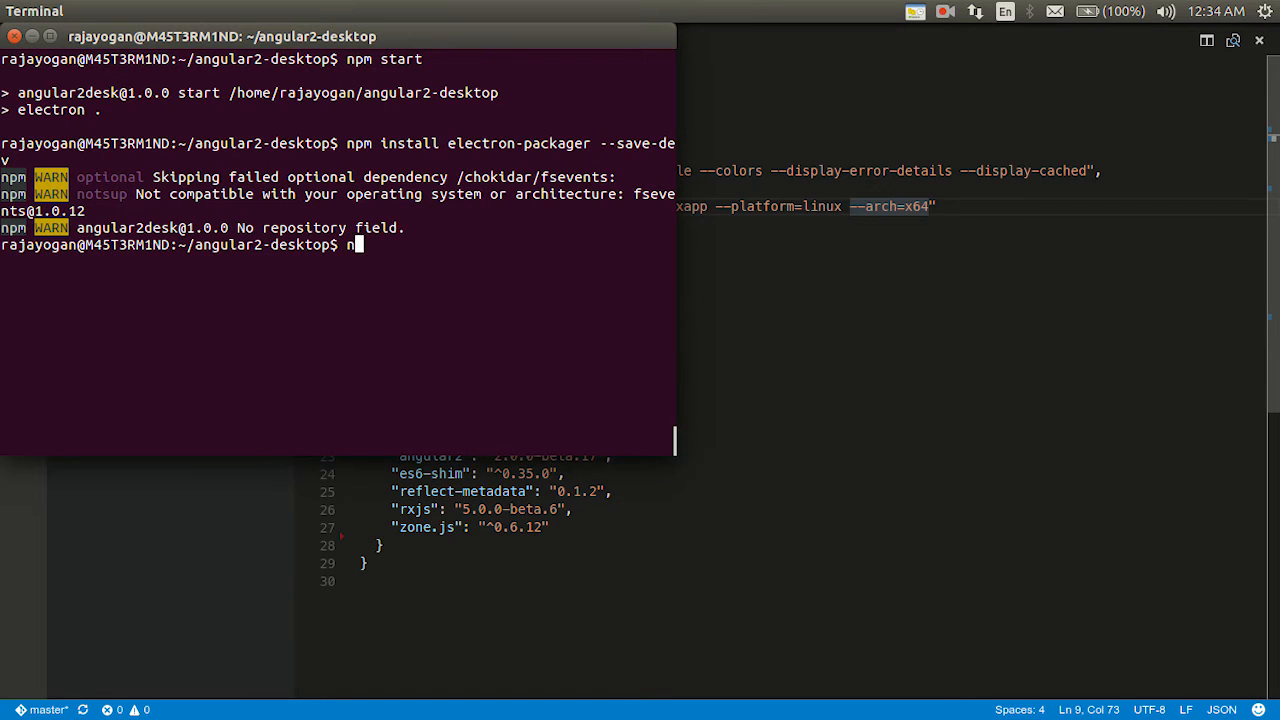
# - Run npm run package to build the Linuxapp-linux-x64 folder
pyautogui.write('pm run packa')
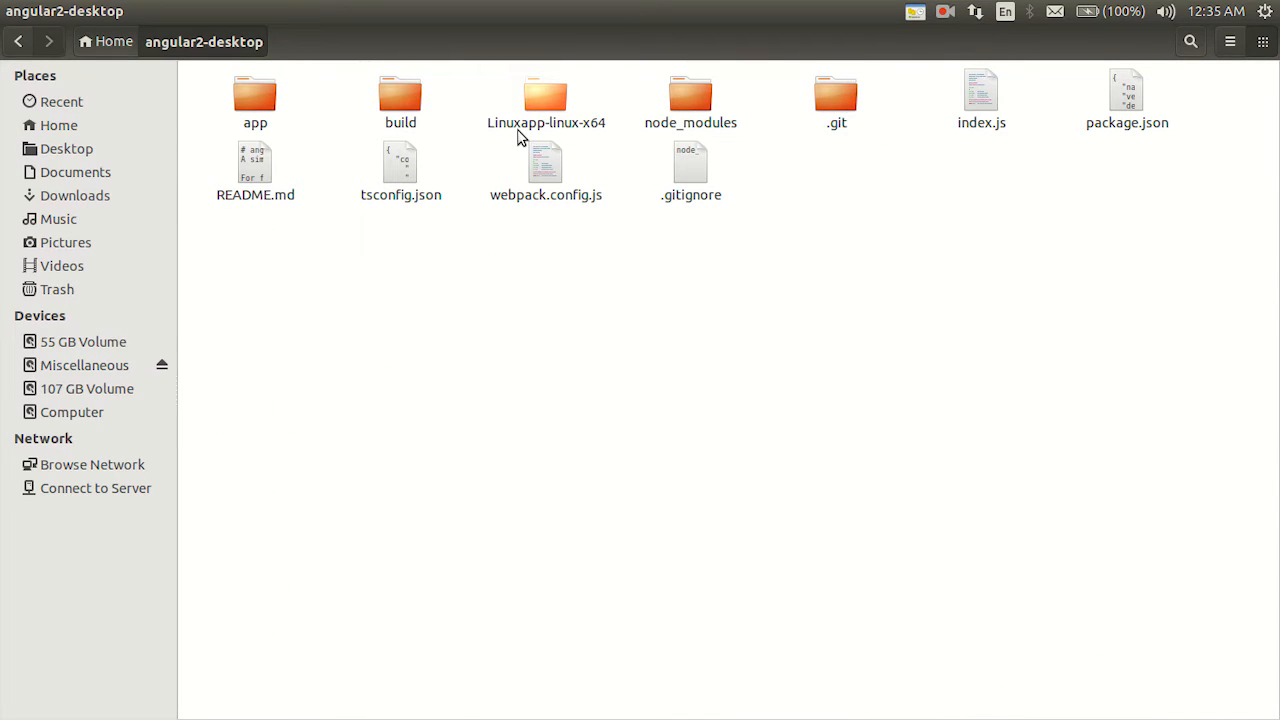
# - Launch the packaged Linuxapp, then browse its resources/app source files
pyautogui.doubleClick(545, 95)
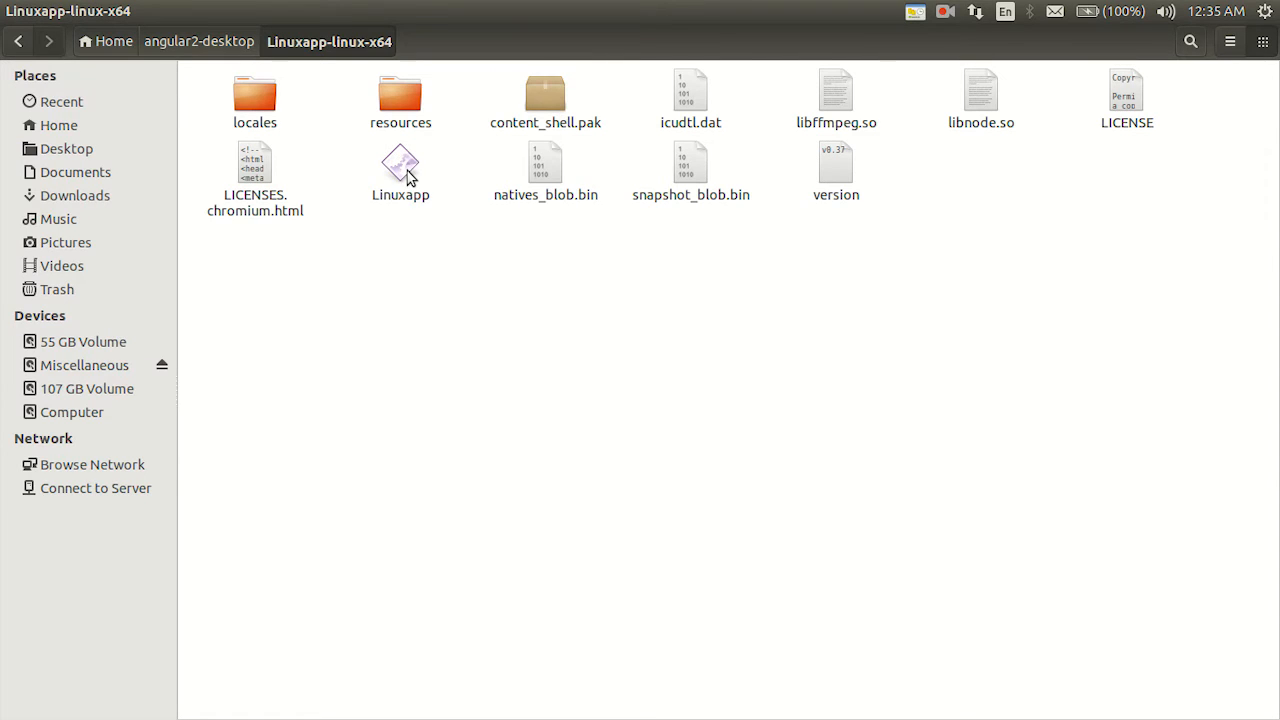
pyautogui.doubleClick(400, 165)
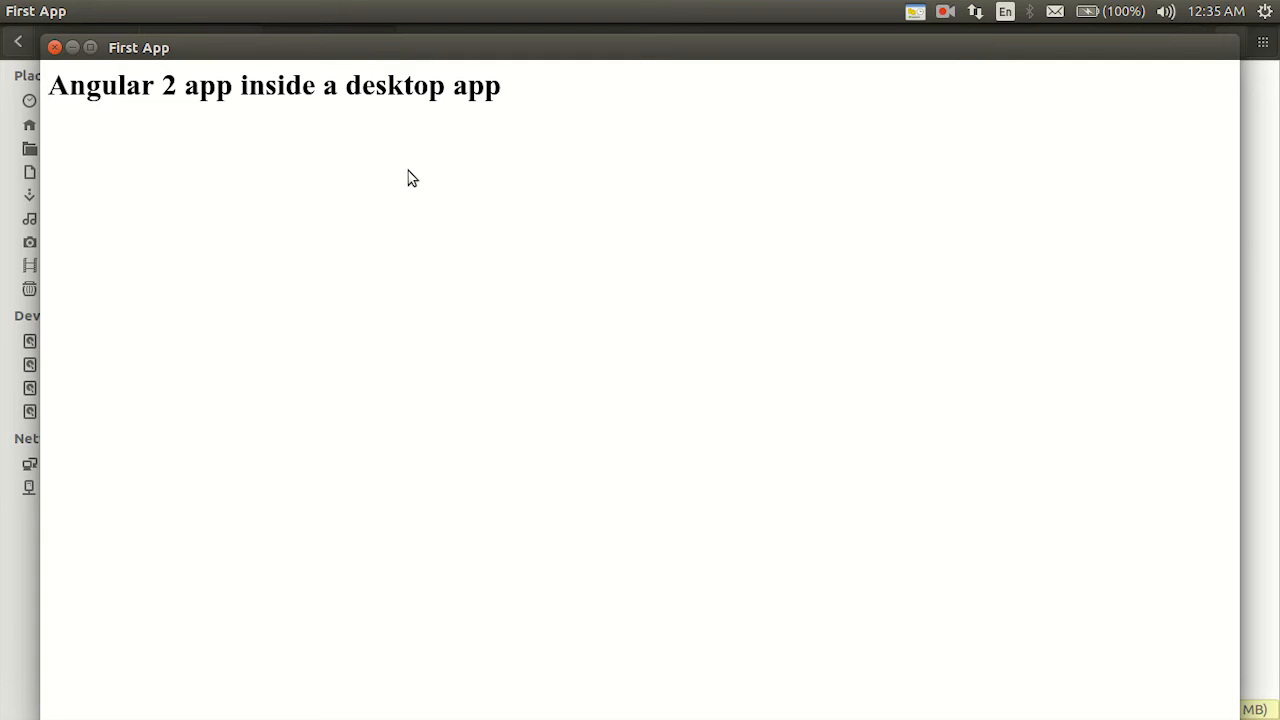
pyautogui.moveTo(93, 73)
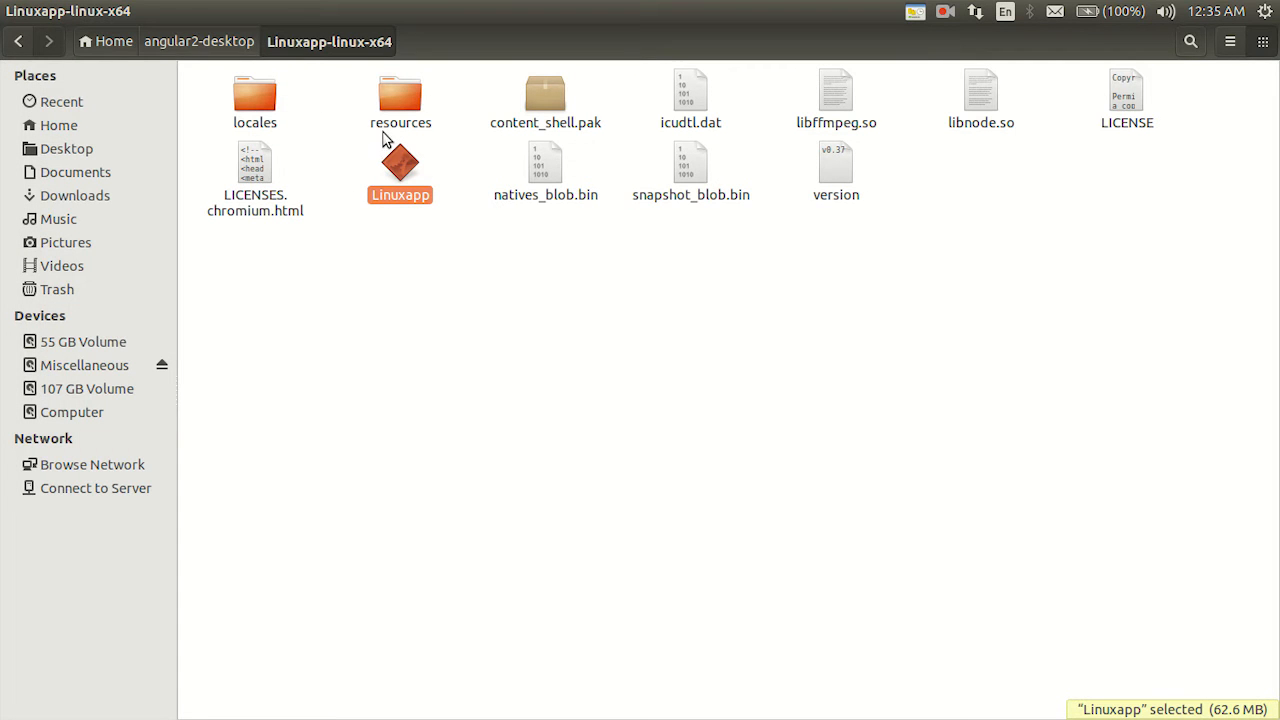
pyautogui.doubleClick(400, 95)
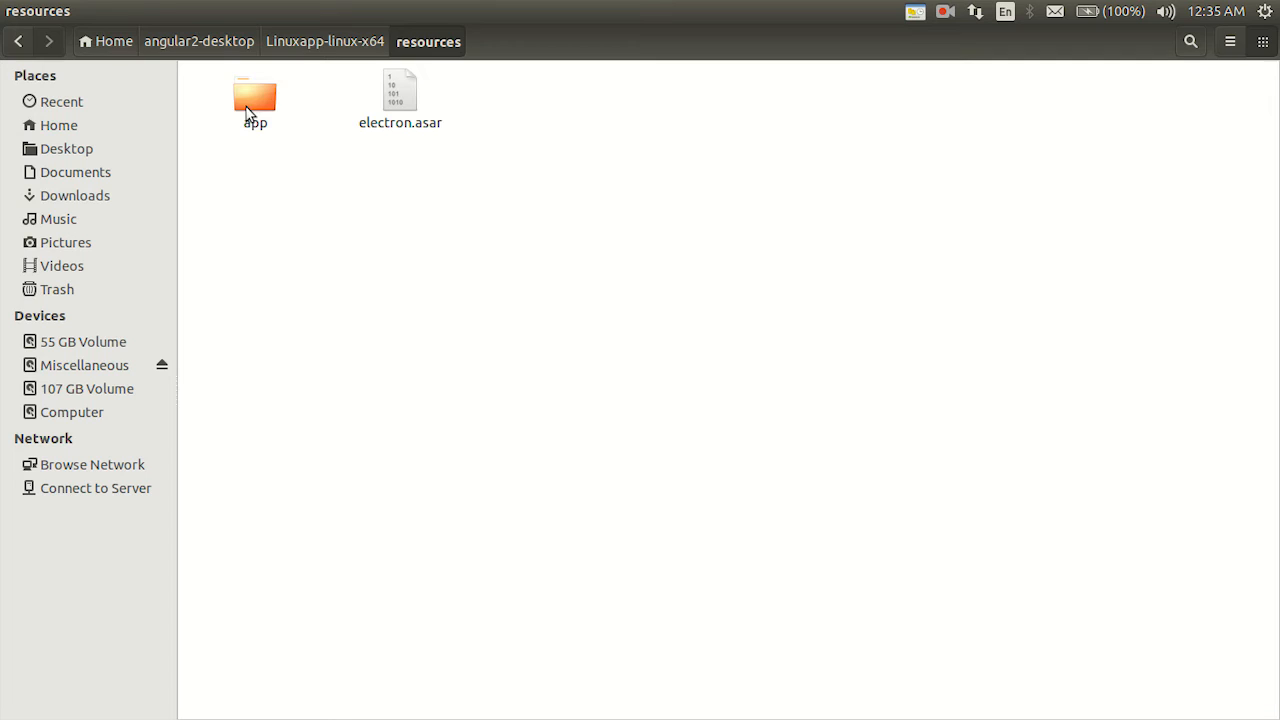
pyautogui.click(254, 97)
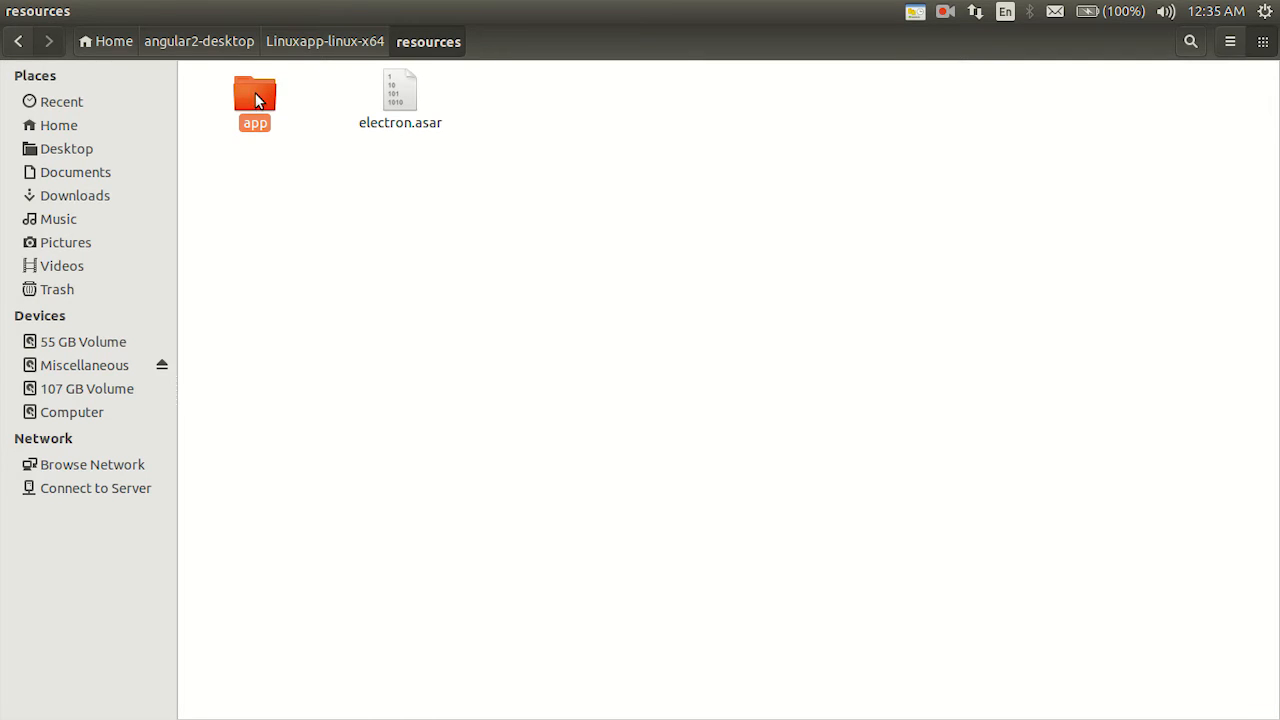
pyautogui.doubleClick(254, 95)
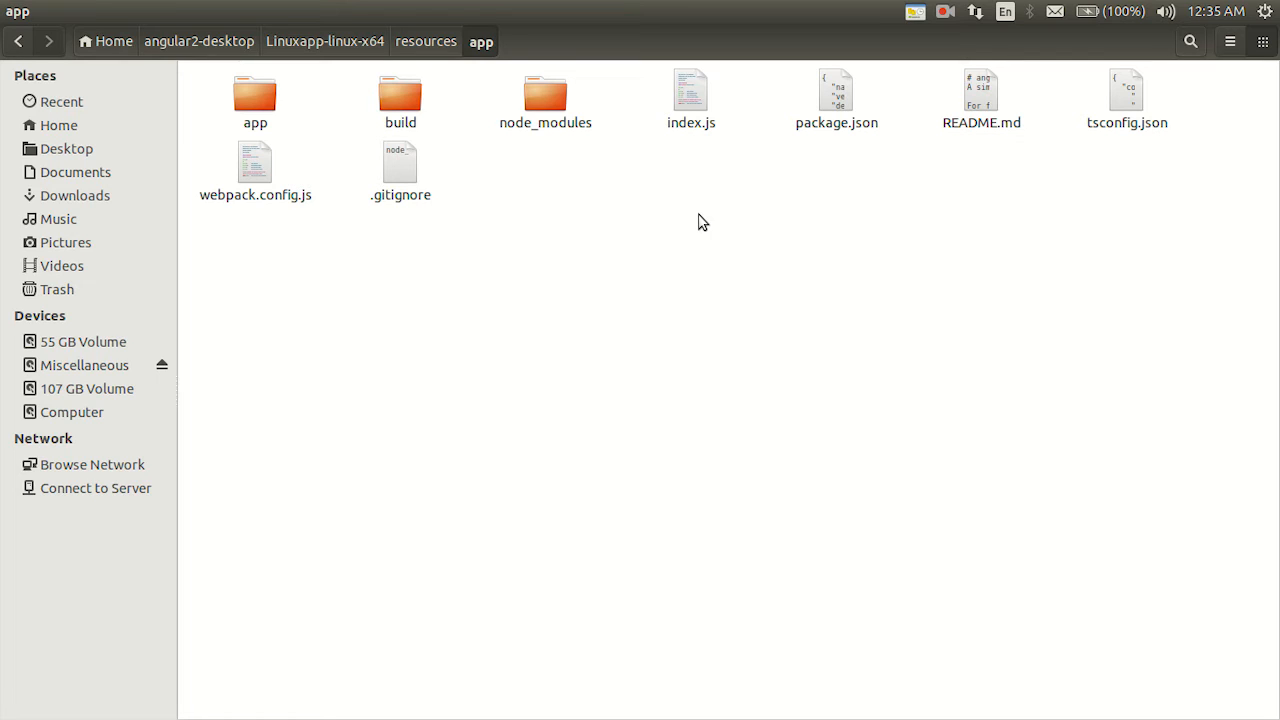
pyautogui.moveTo(697, 220)
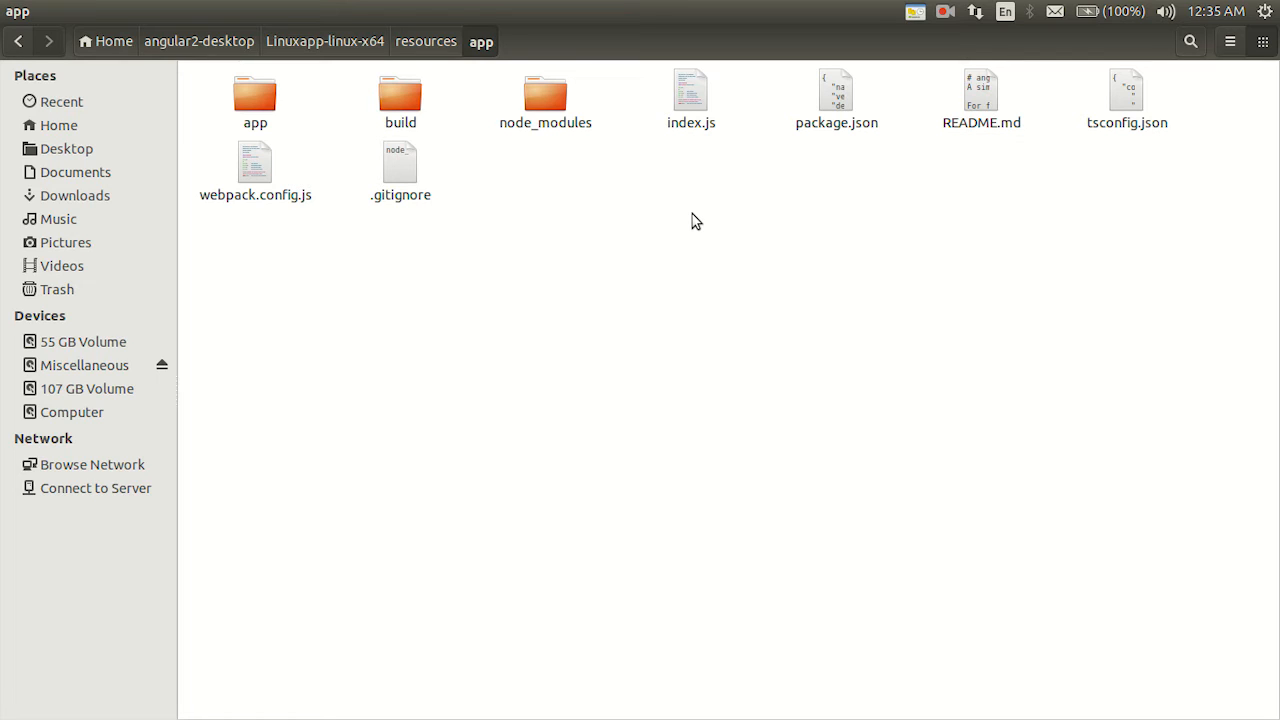
pyautogui.moveTo(704, 221)
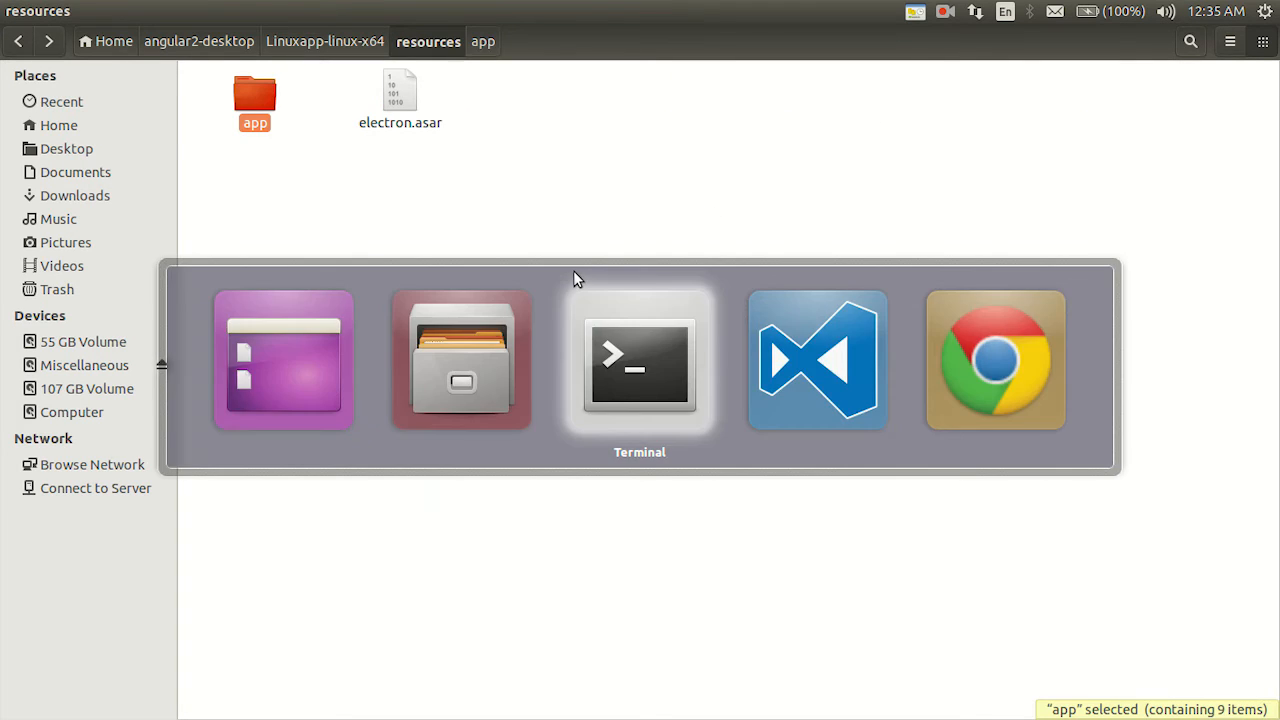
# - Run npm install asar --save-dev in the terminal
pyautogui.click(639, 360)
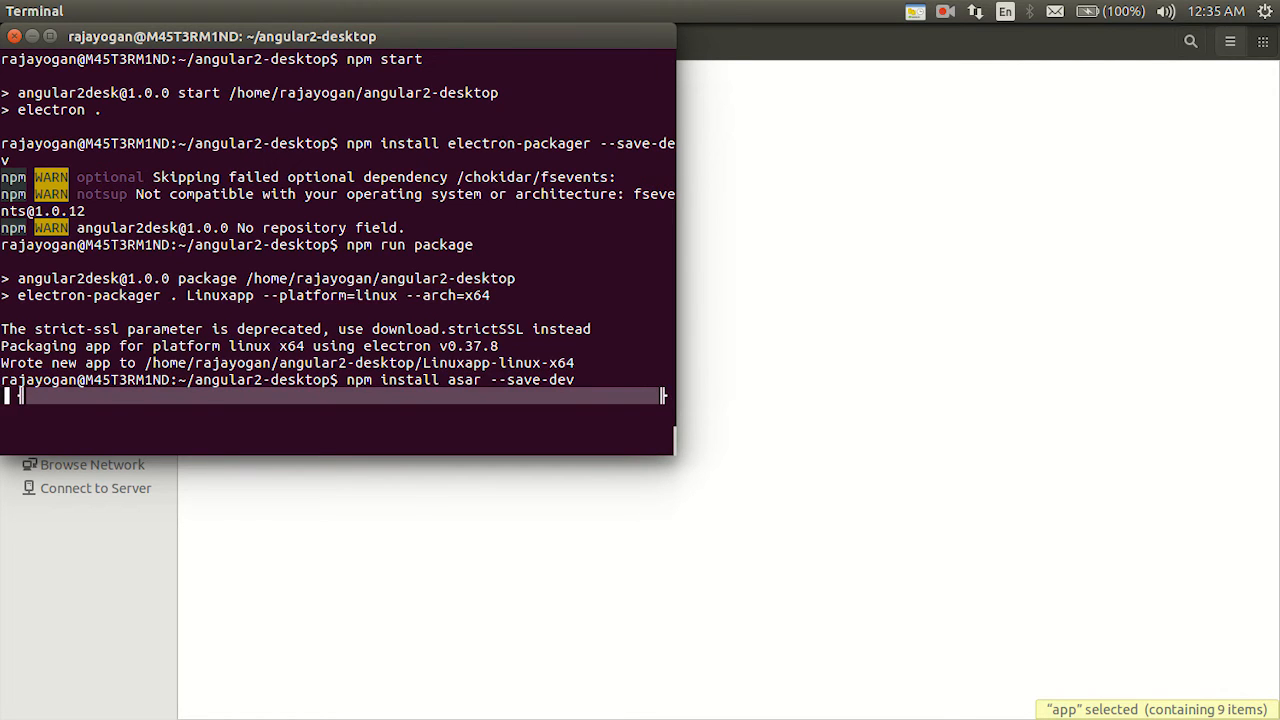
pyautogui.press('Return')
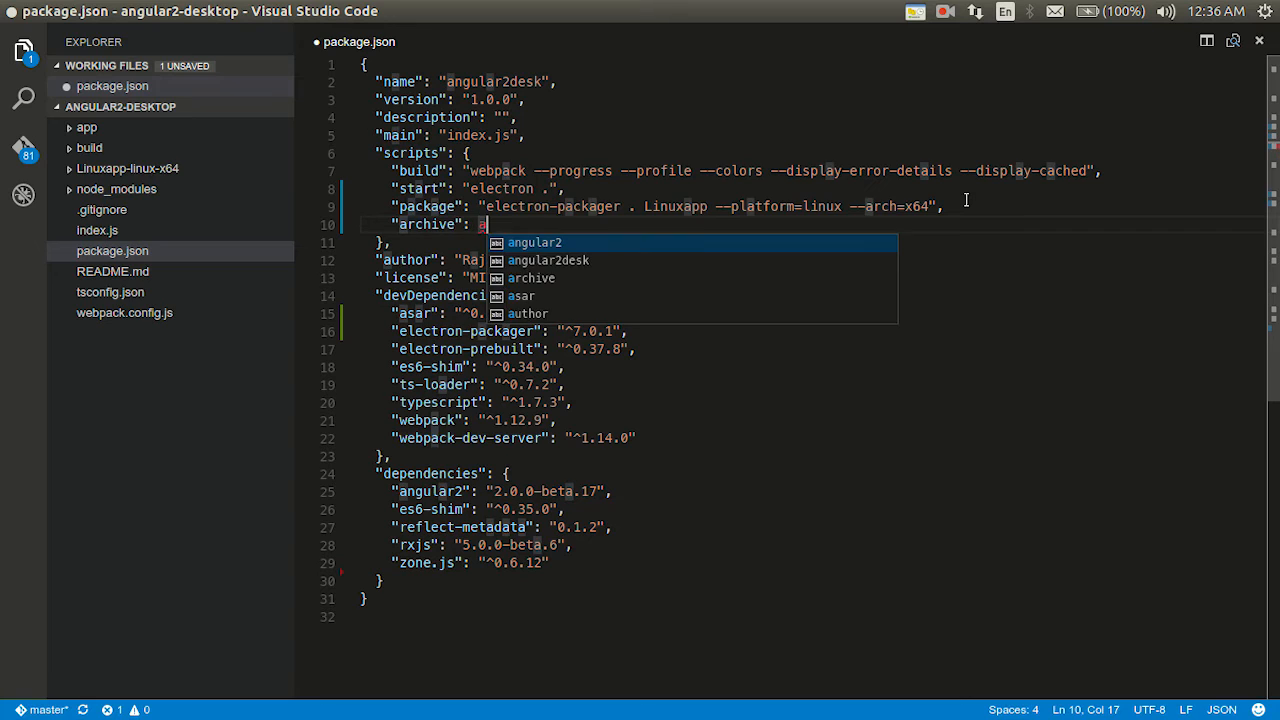
# - Add script "archive": "asar pack Linuxapp-linux-x64/resources/app Linuxapp-linux-x64/resources/app.asar"
pyautogui.write('sar pack Linuxapp-"')
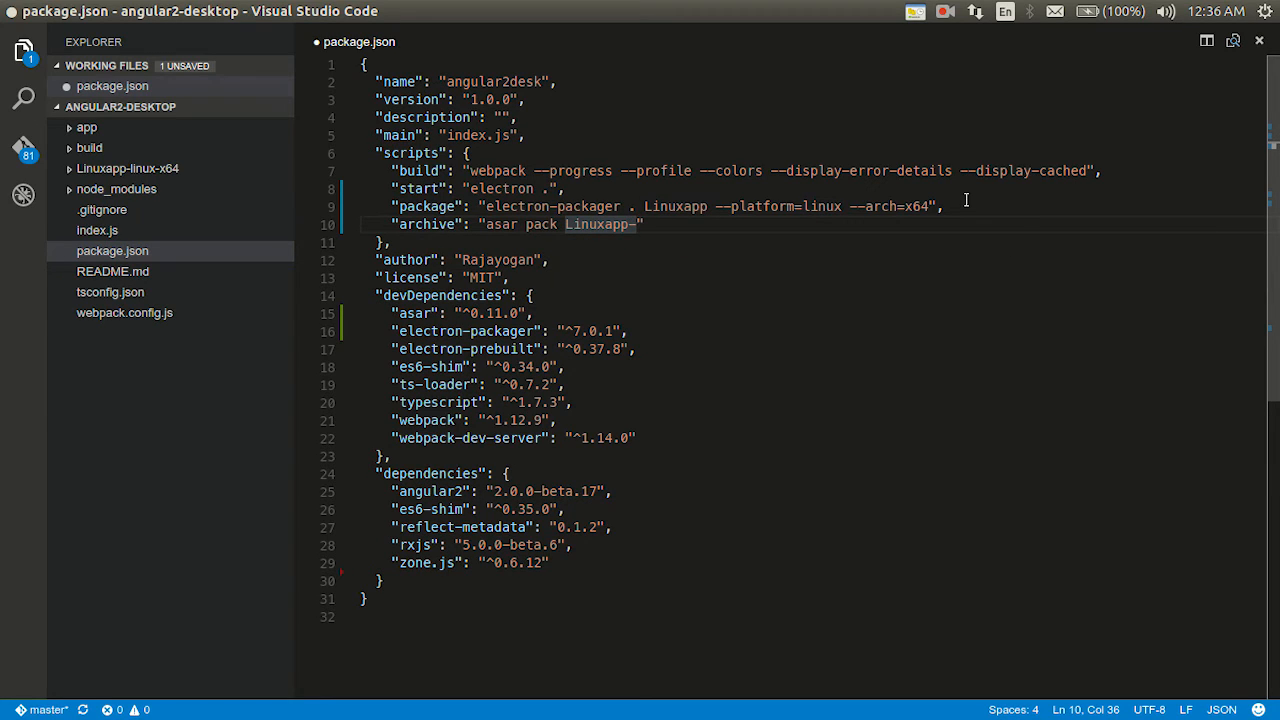
pyautogui.write('-linux')
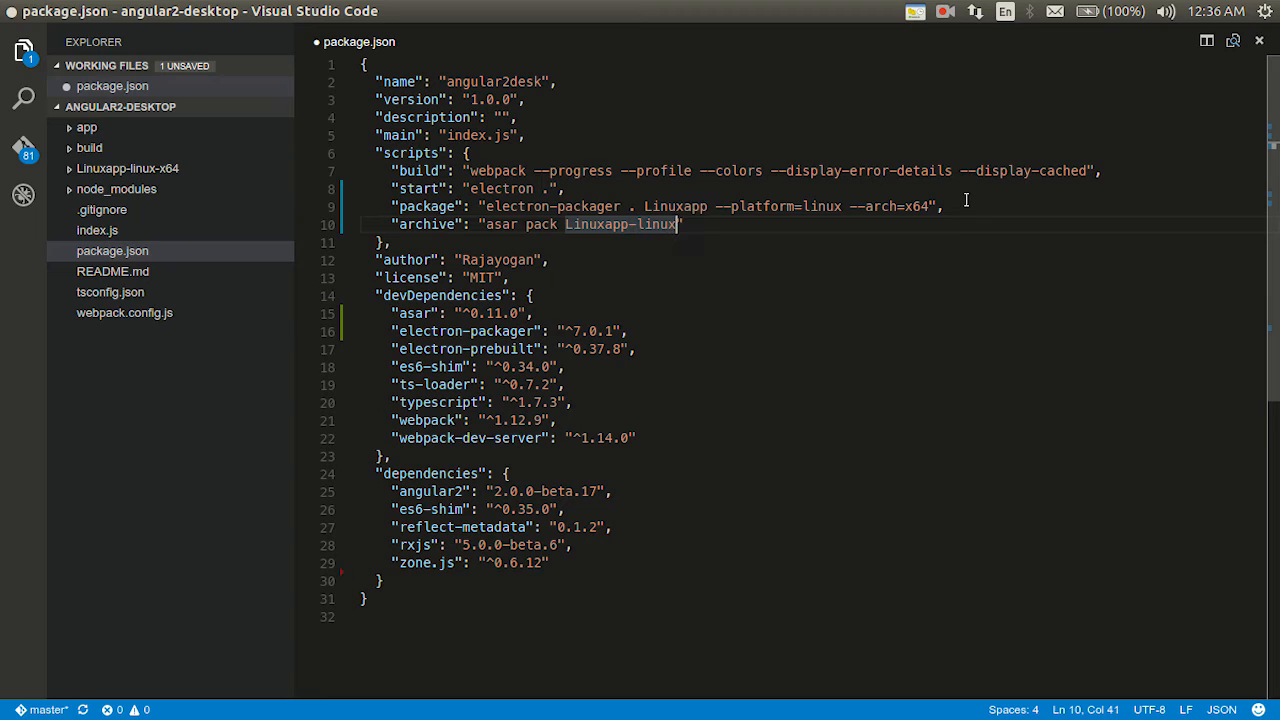
pyautogui.write('-x64')
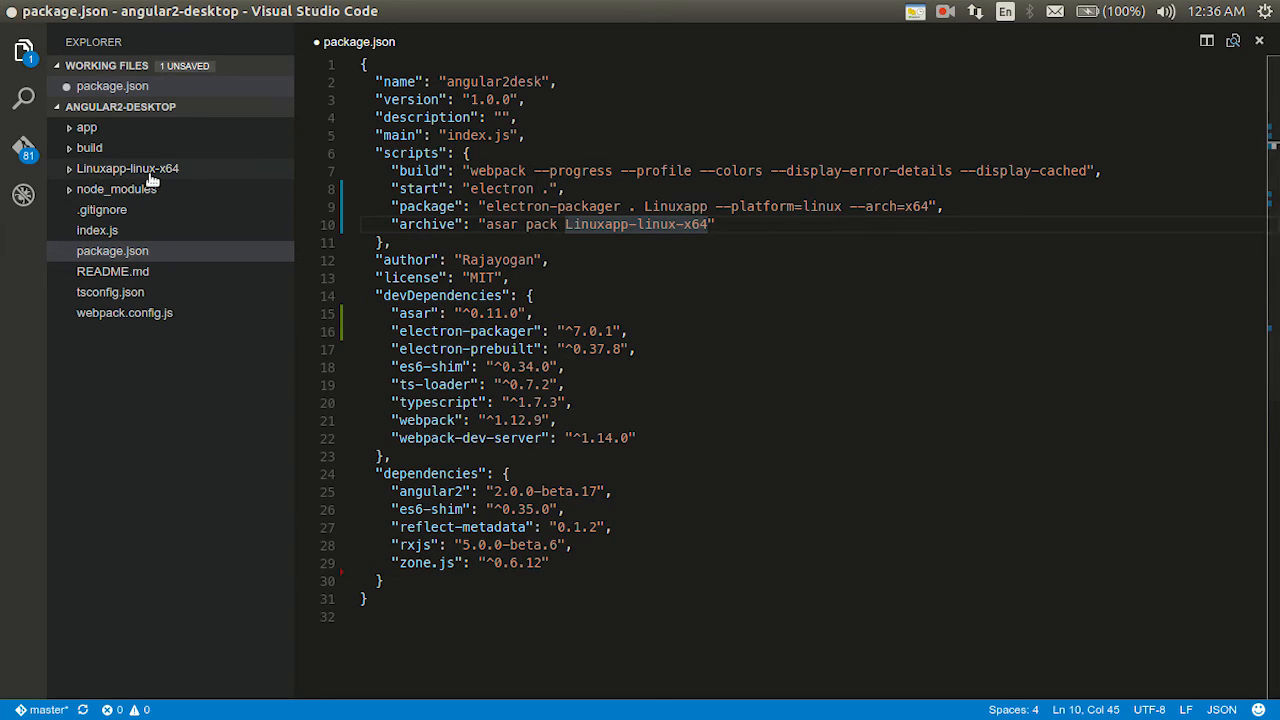
pyautogui.write('/re')
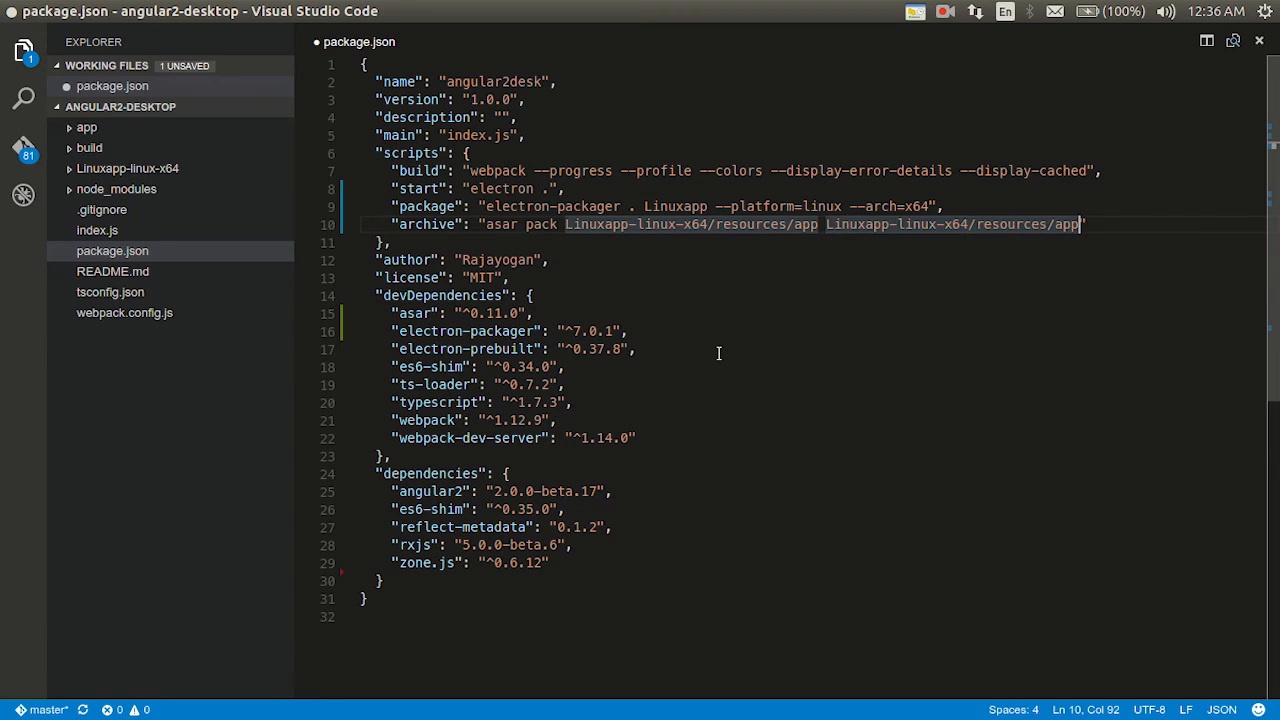
pyautogui.write('.asar')
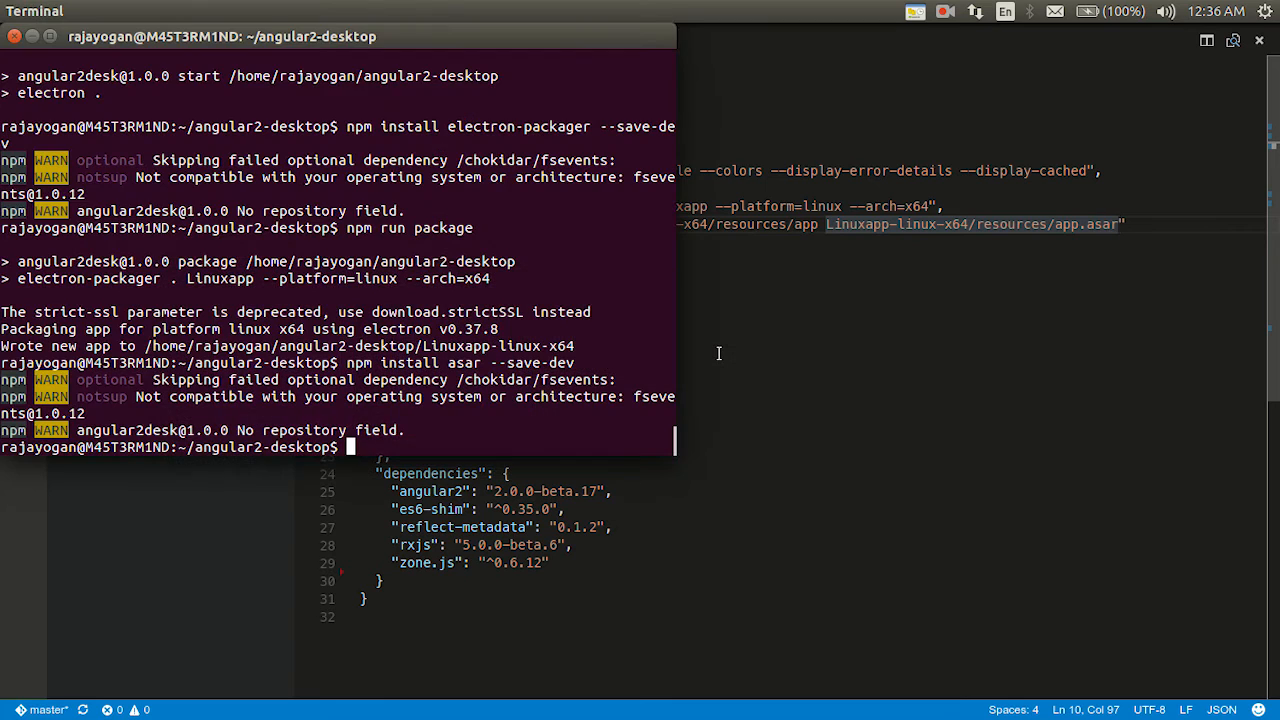
# - Run npm run archive to create app.asar in the Linux build's resources
pyautogui.write('npm run archi')
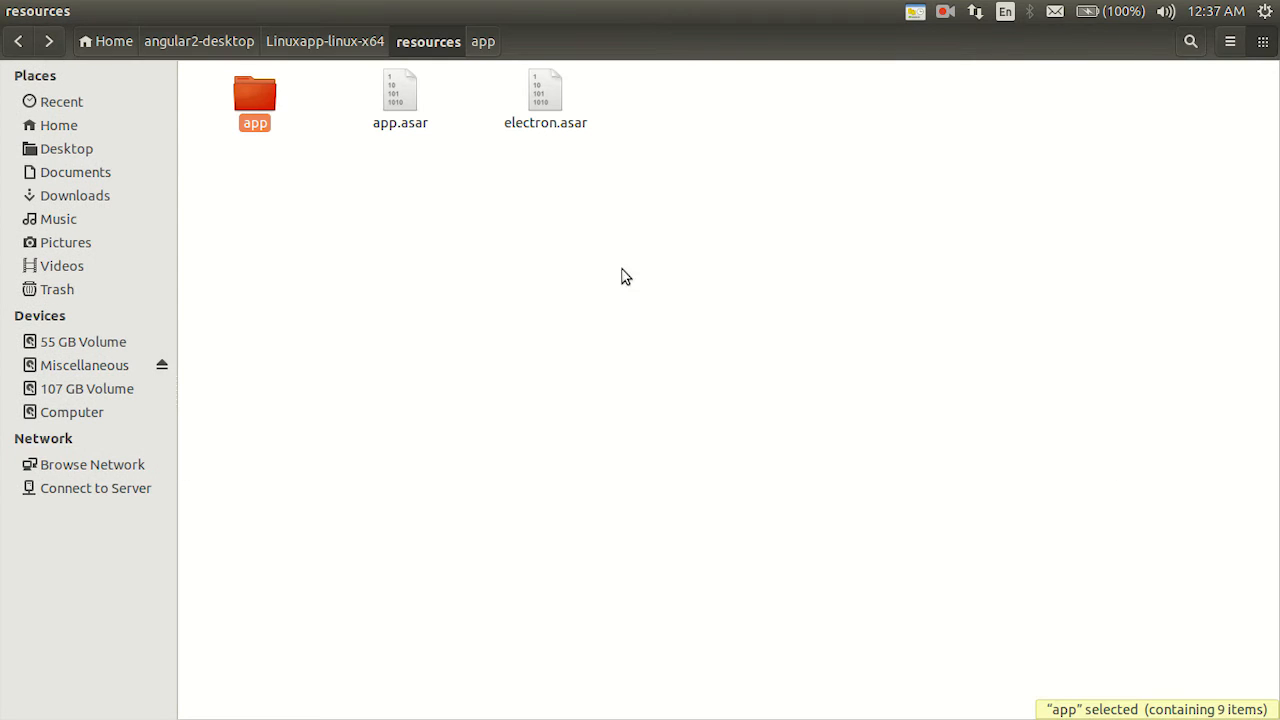
pyautogui.moveTo(399, 146)
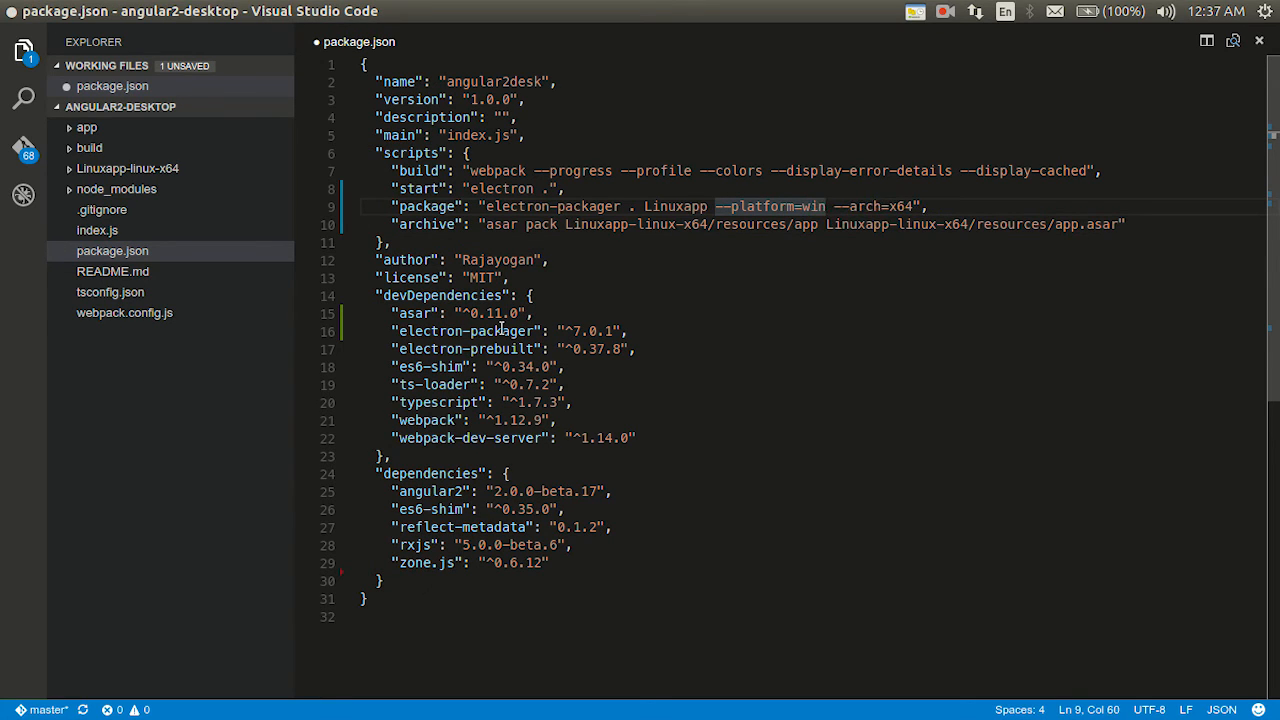
# - Change the package script to Windowsapp with --platform=win32 --arch=all
pyautogui.write('32')
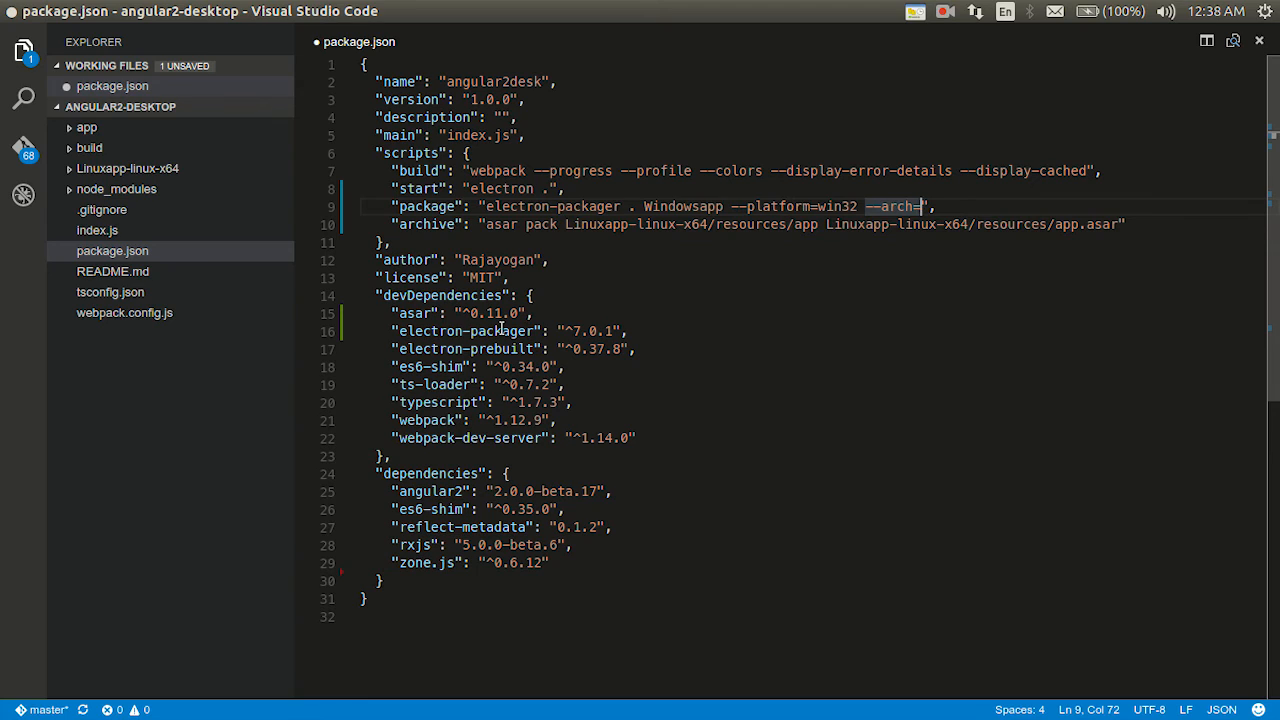
pyautogui.write('all')
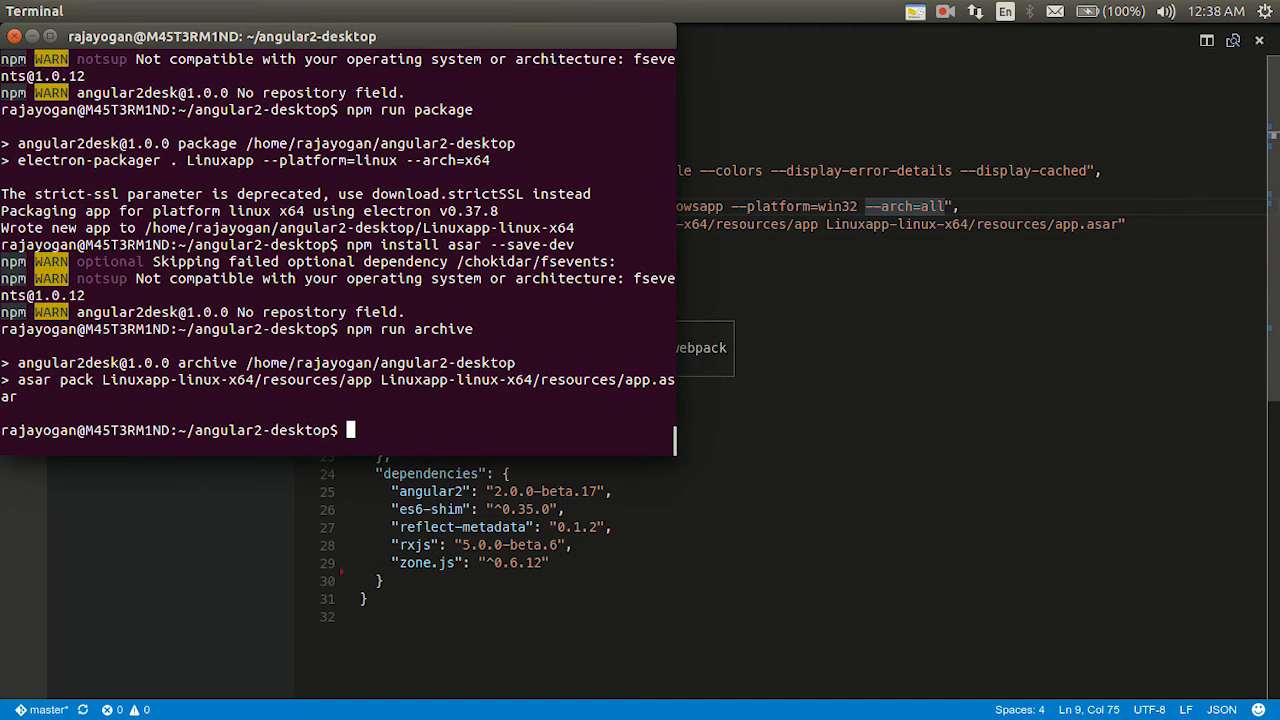
# - Run npm run package to build Windowsapp-win32-ia32 and Windowsapp-win32-x64
pyautogui.write('npm run package')
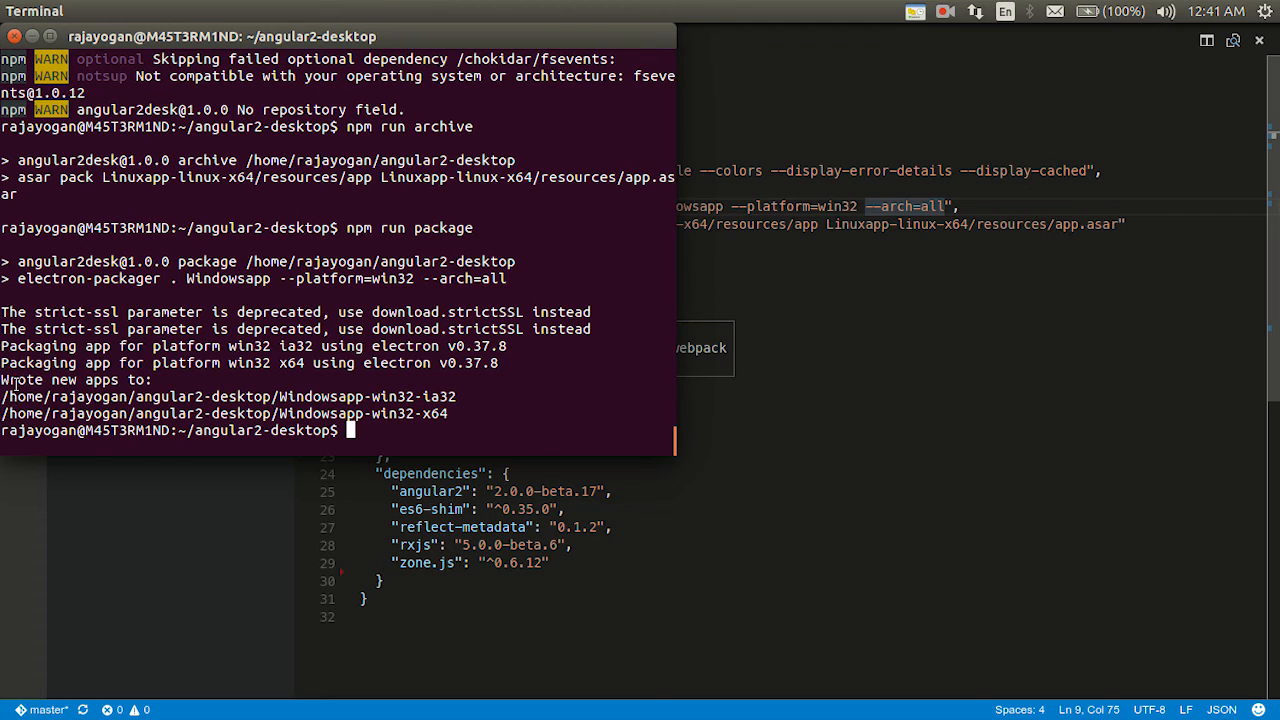
pyautogui.moveTo(295, 445)
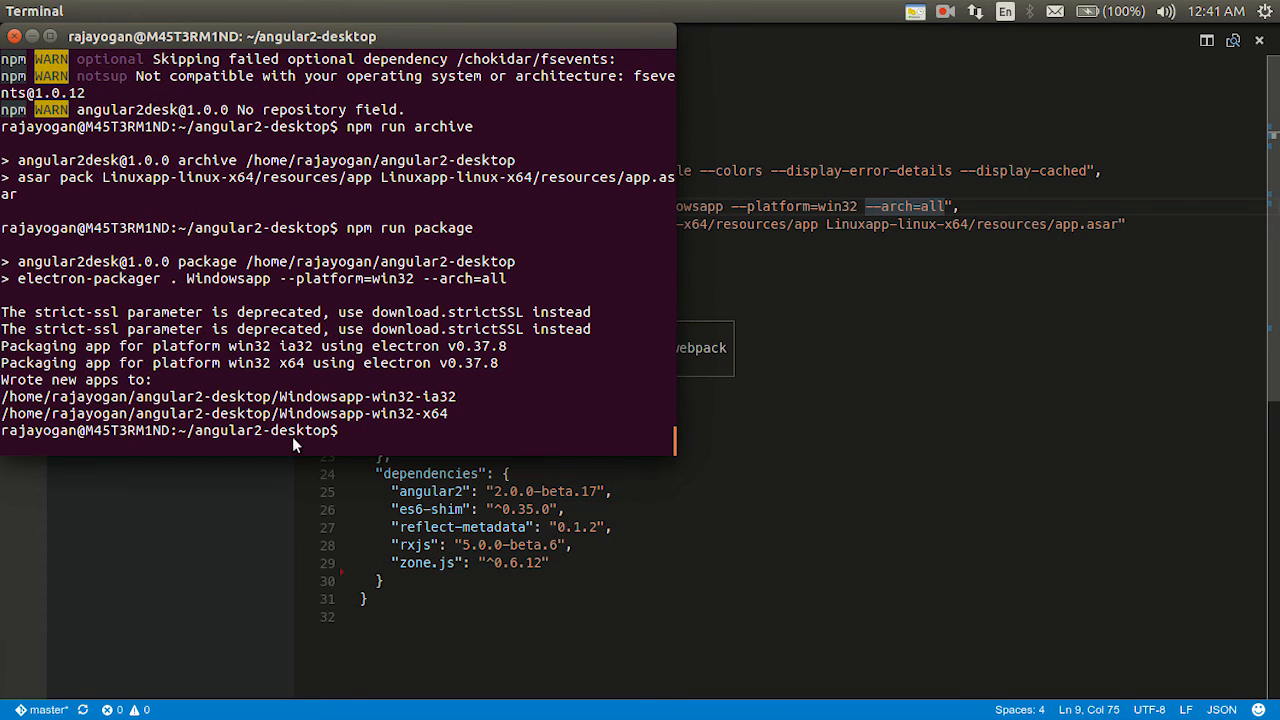
pyautogui.press('alt+Tab')
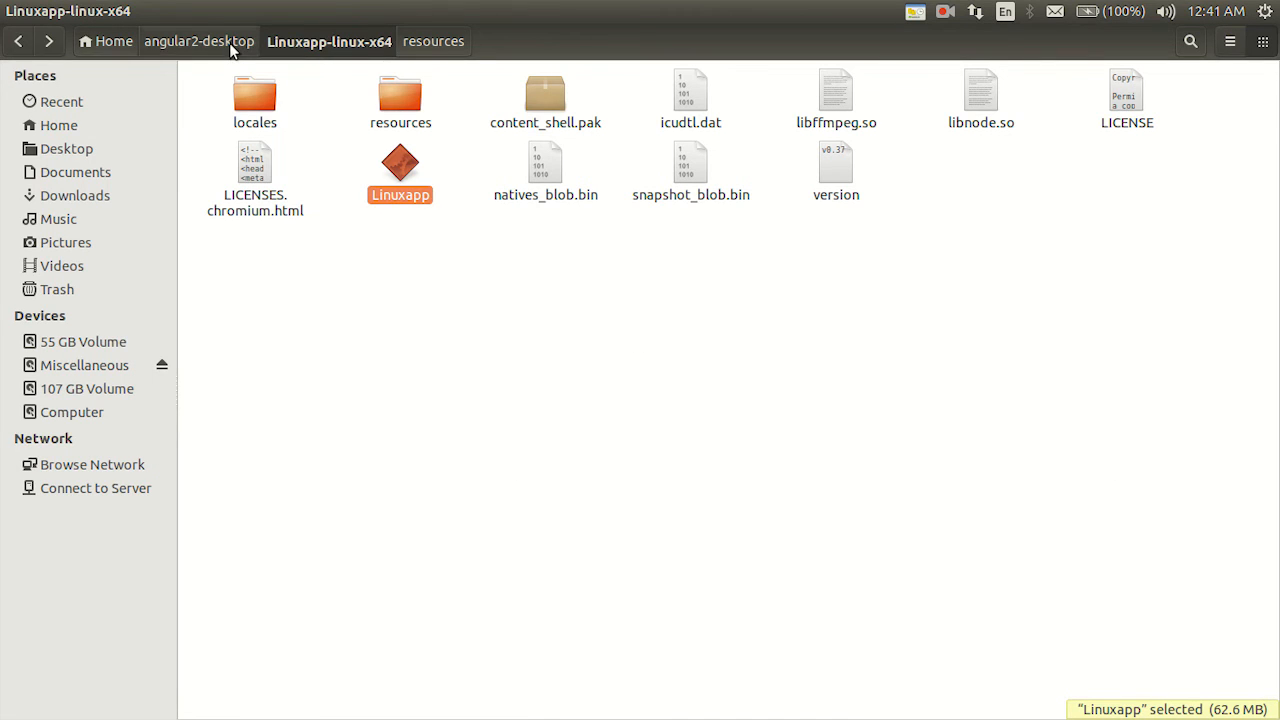
# - Browse the Windowsapp-win32-x64 build folder, checking Windowsapp.exe, DLLs and resources
pyautogui.click(198, 41)
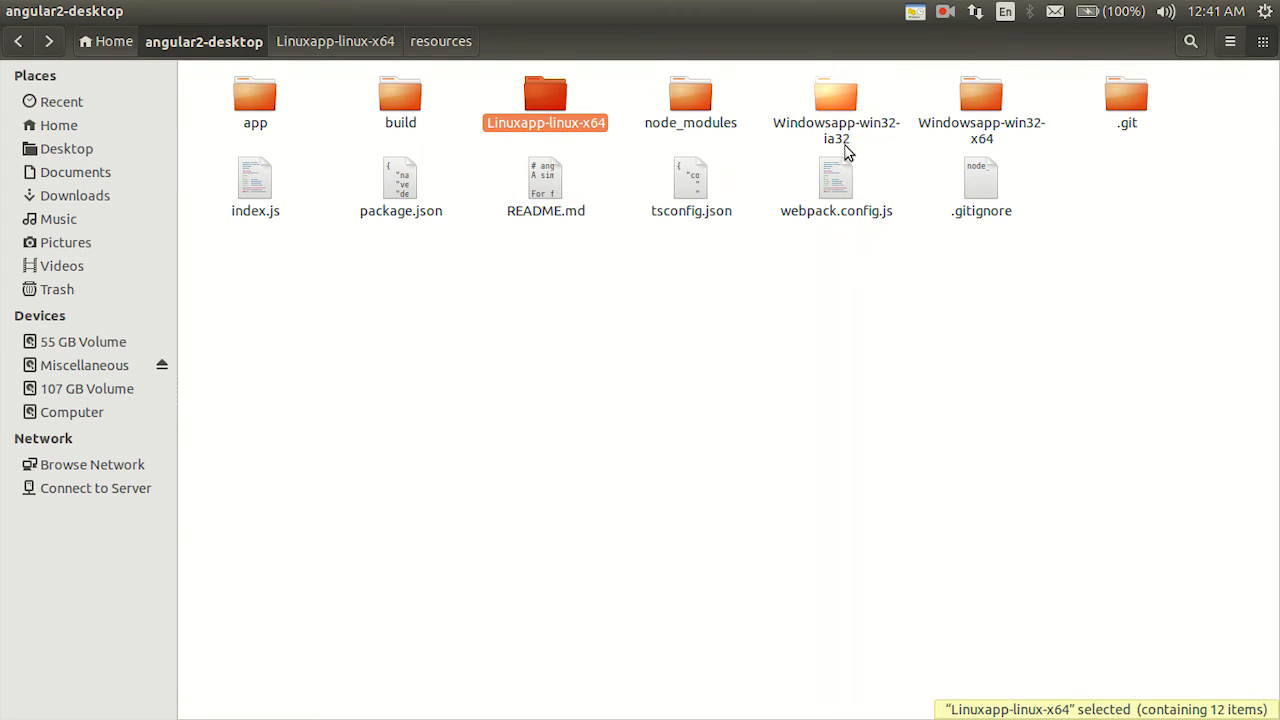
pyautogui.moveTo(905, 145)
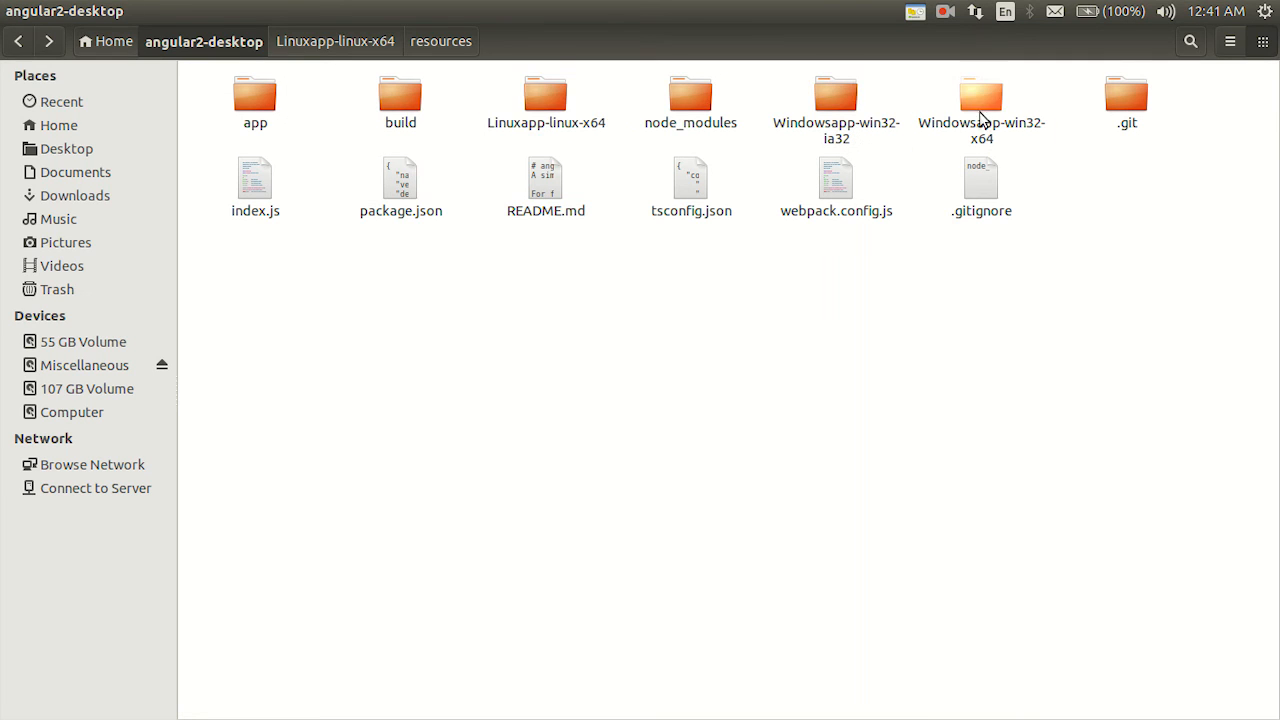
pyautogui.doubleClick(981, 97)
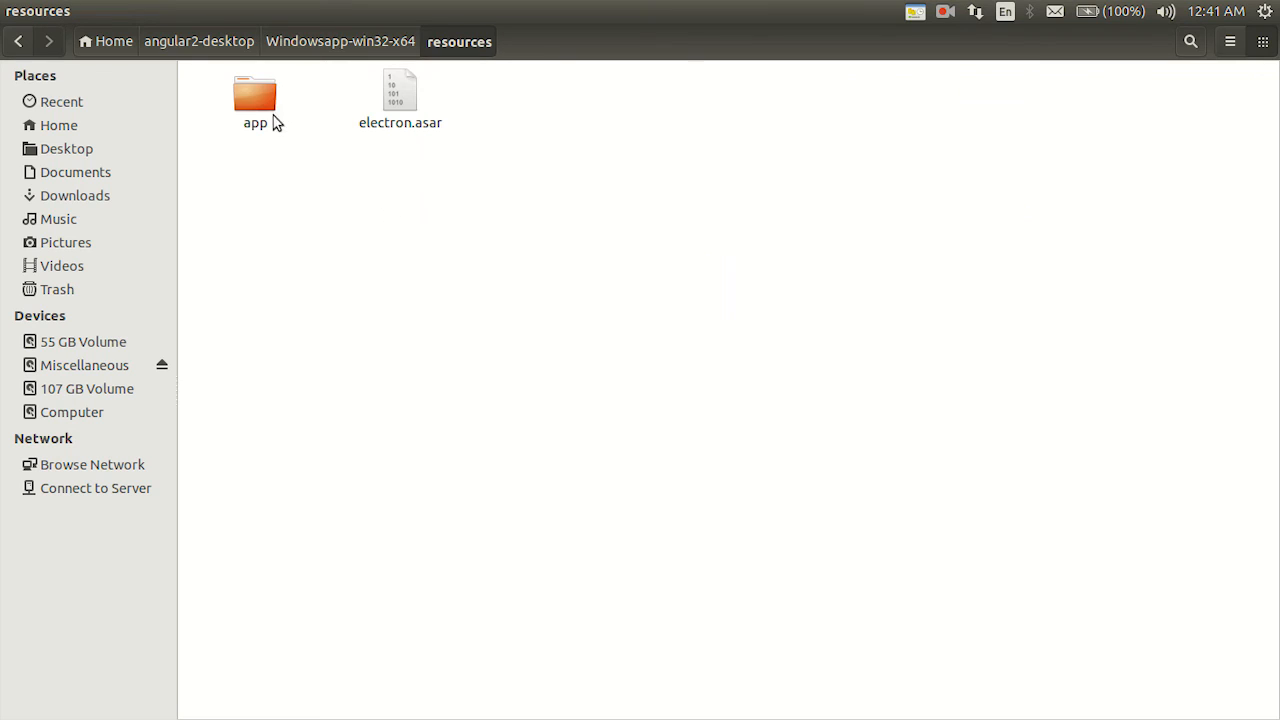
pyautogui.click(340, 41)
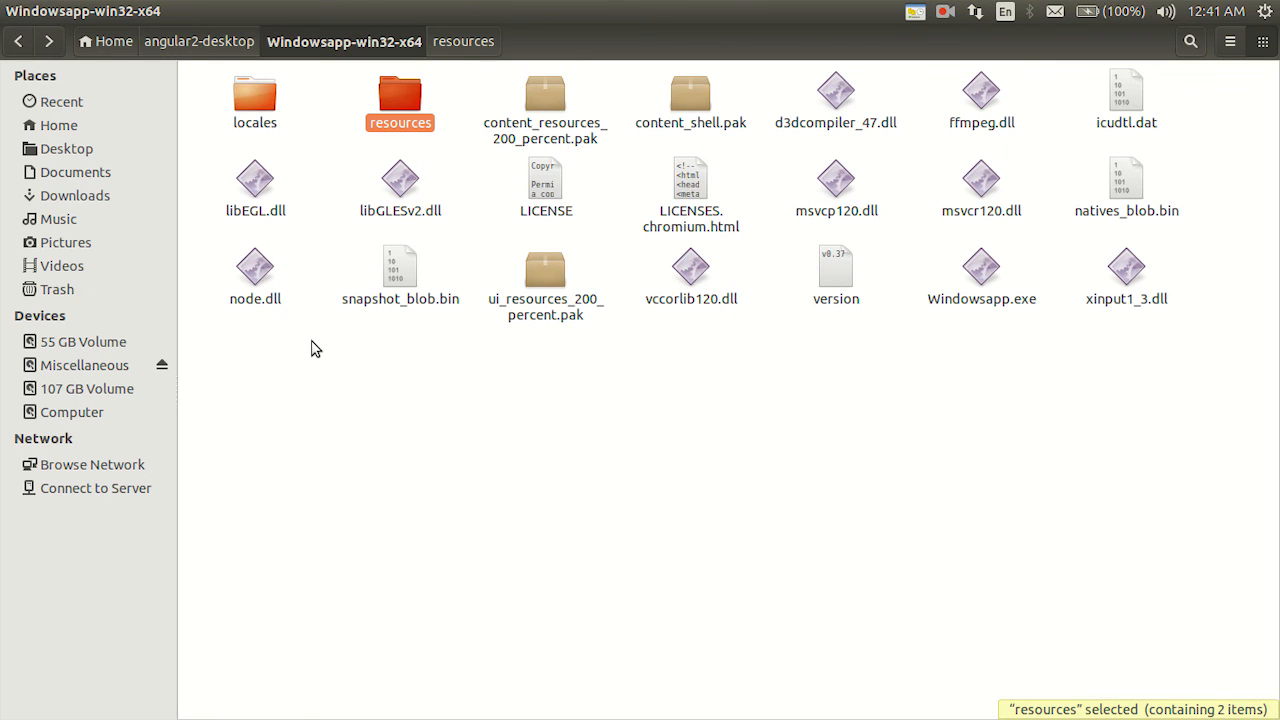